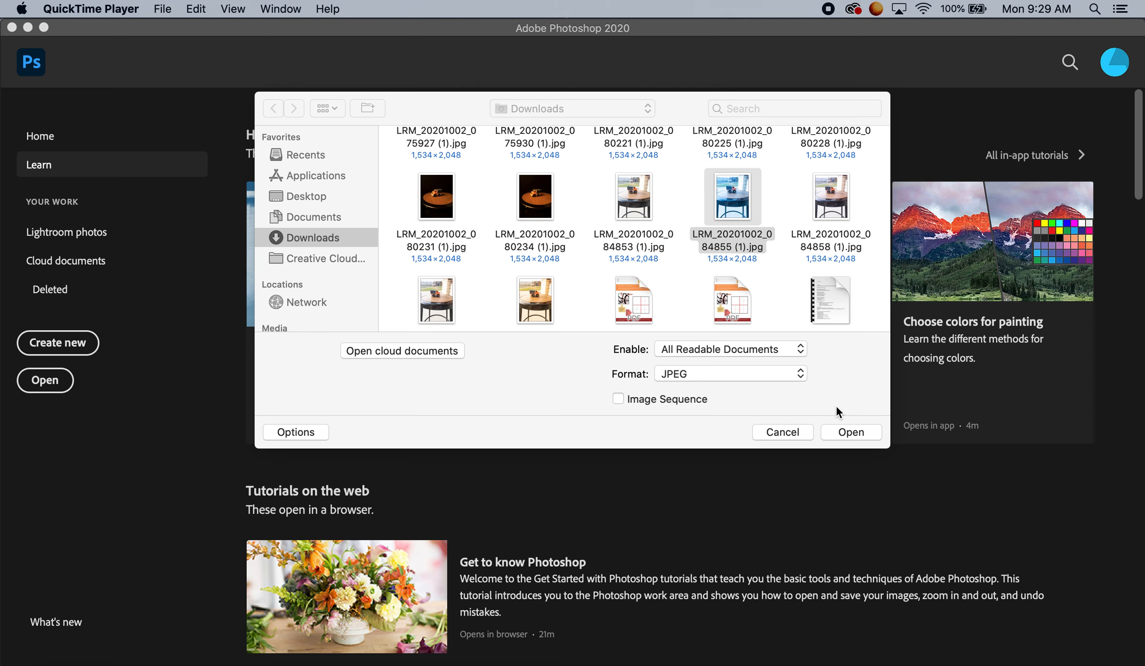
Step: Select the toy-truck photo LRM_20201002_084855 (1).jpg in the Downloads folder
left_click(732, 212)
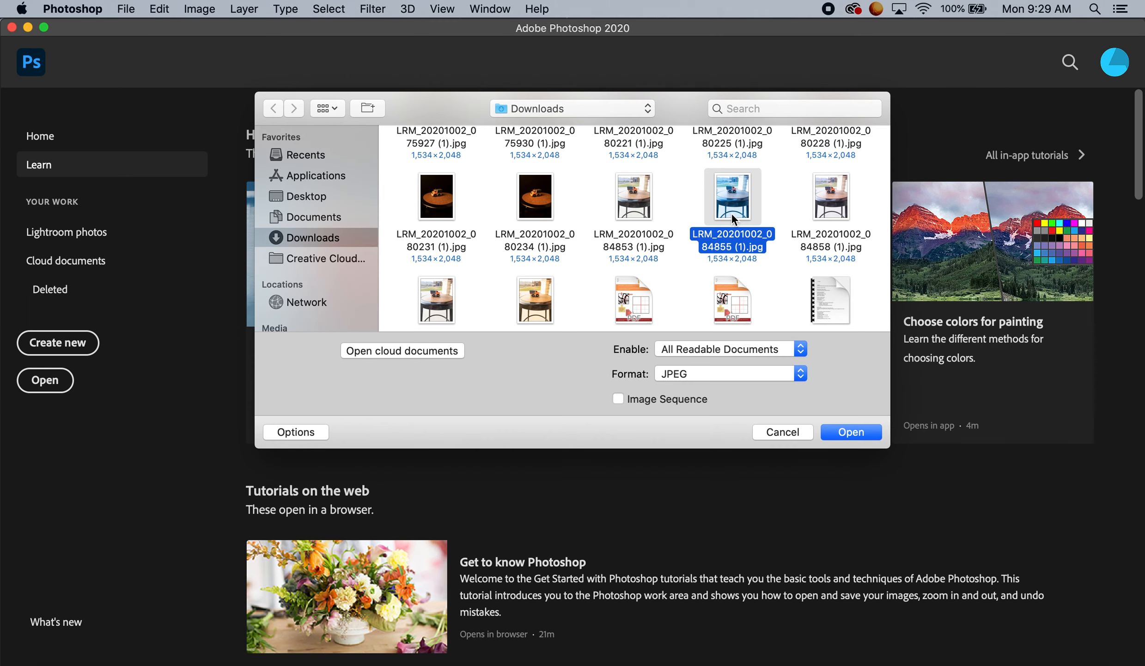
mouse_move(719, 269)
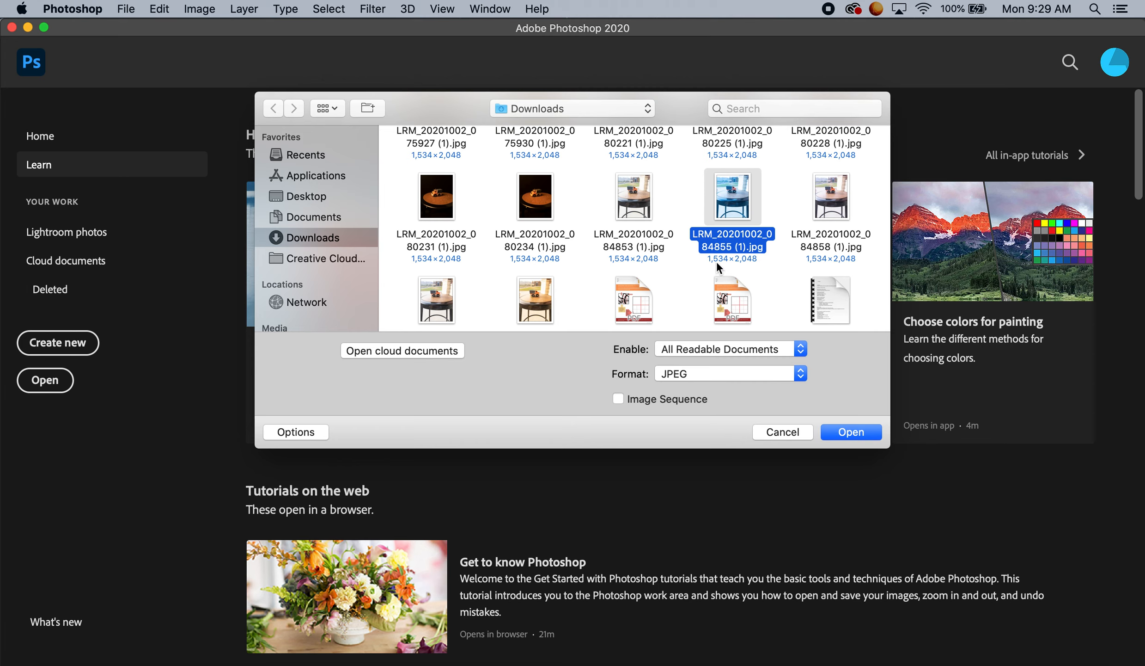
mouse_move(819, 345)
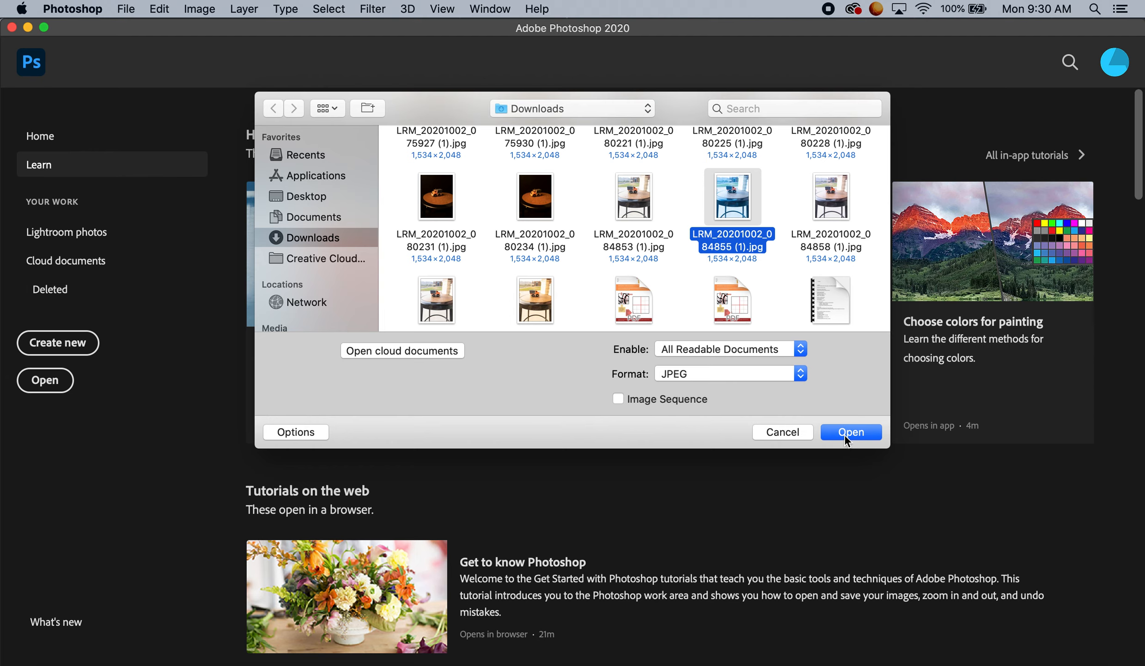
Step: Open the photo and place colour samplers on the stool rim, white pillar and orange truck cab
left_click(850, 432)
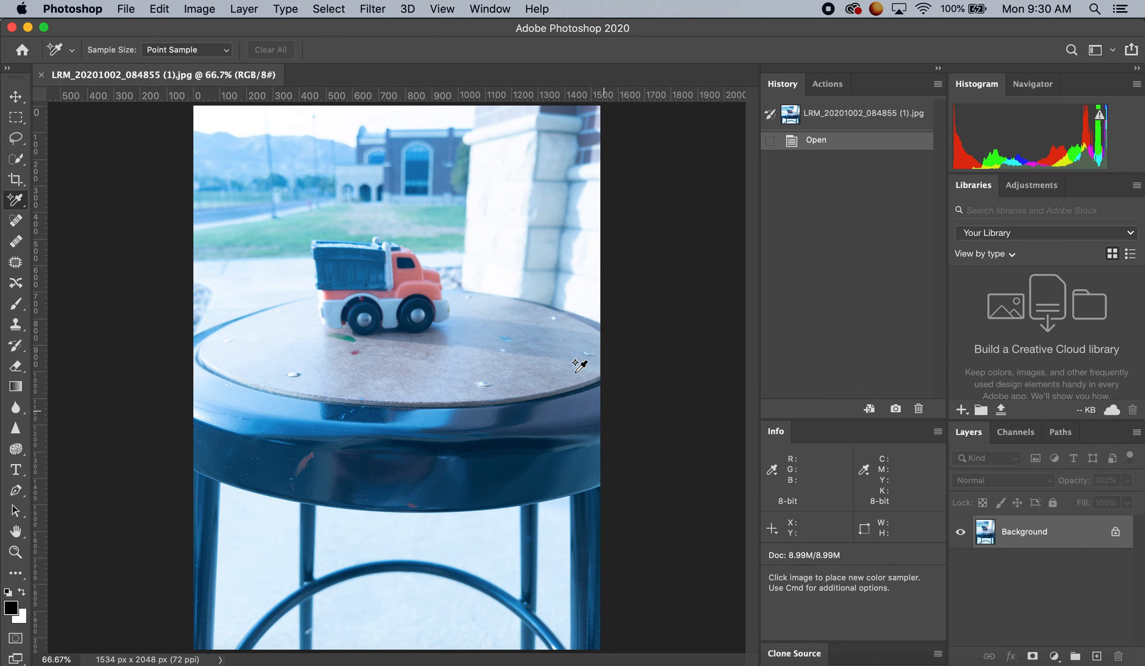
mouse_move(579, 346)
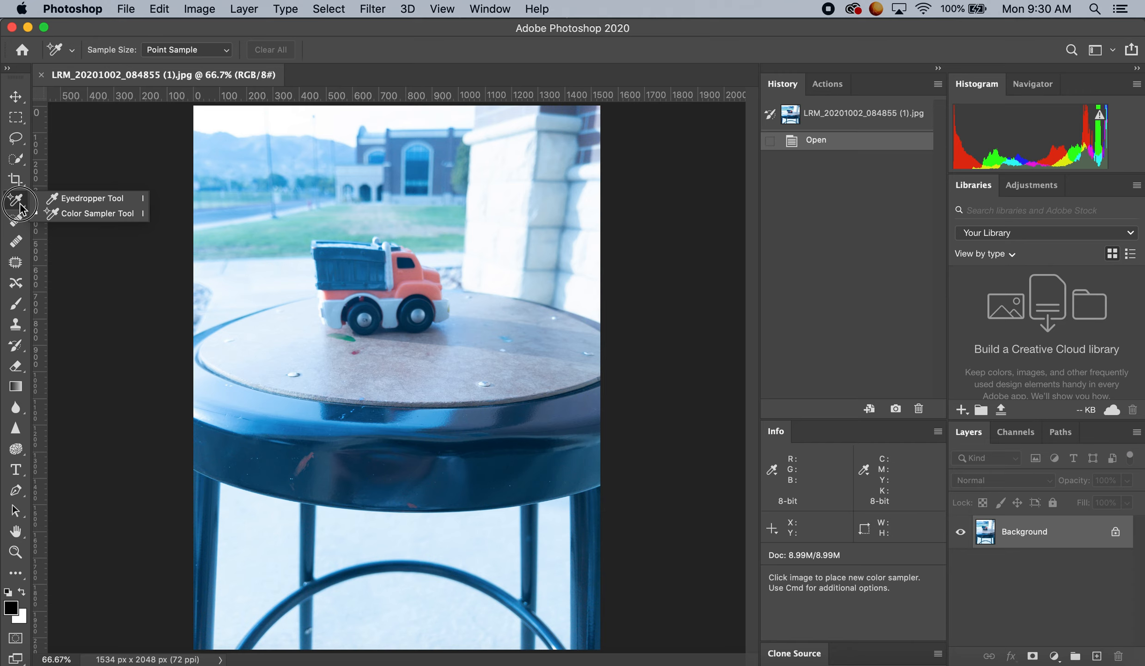
mouse_move(69, 214)
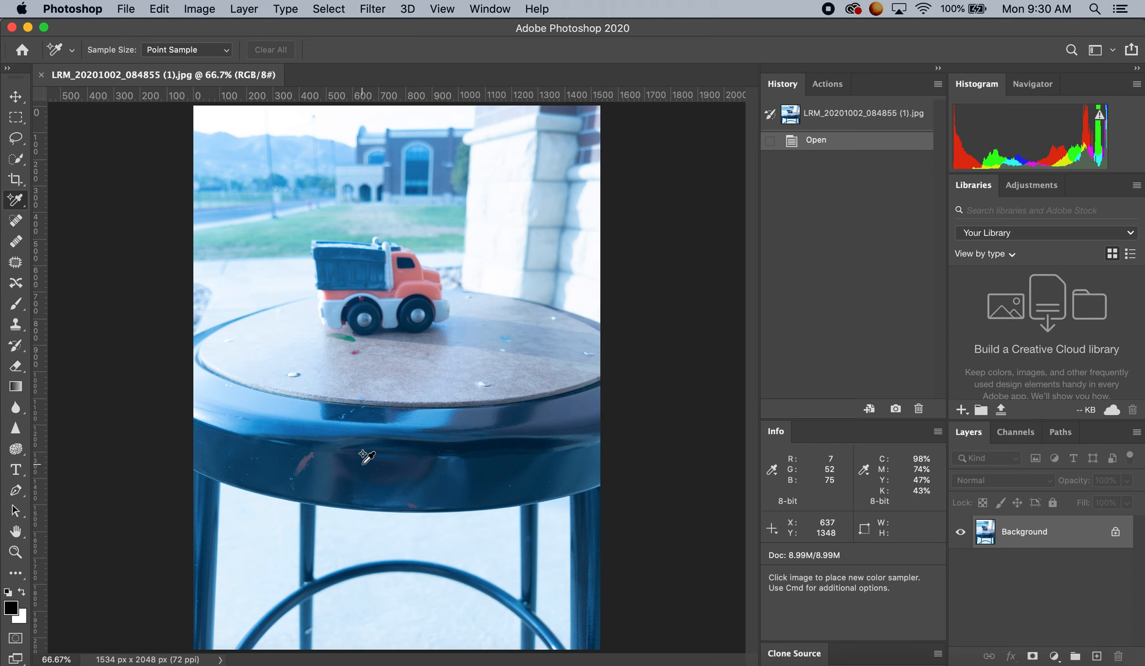
left_click(498, 443)
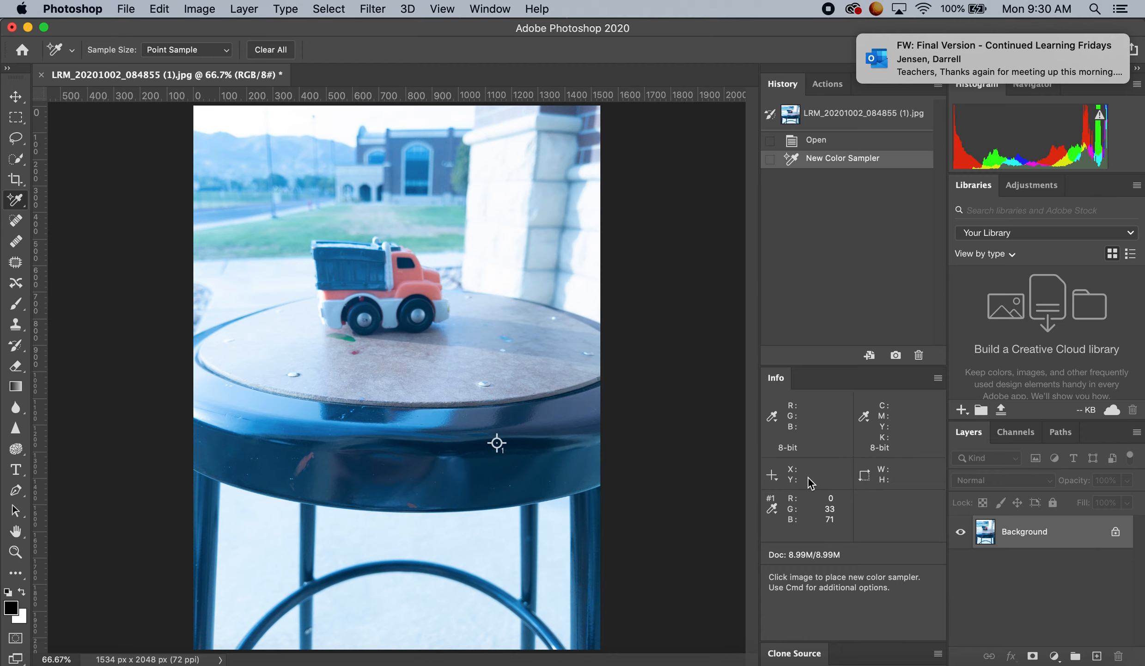
mouse_move(794, 527)
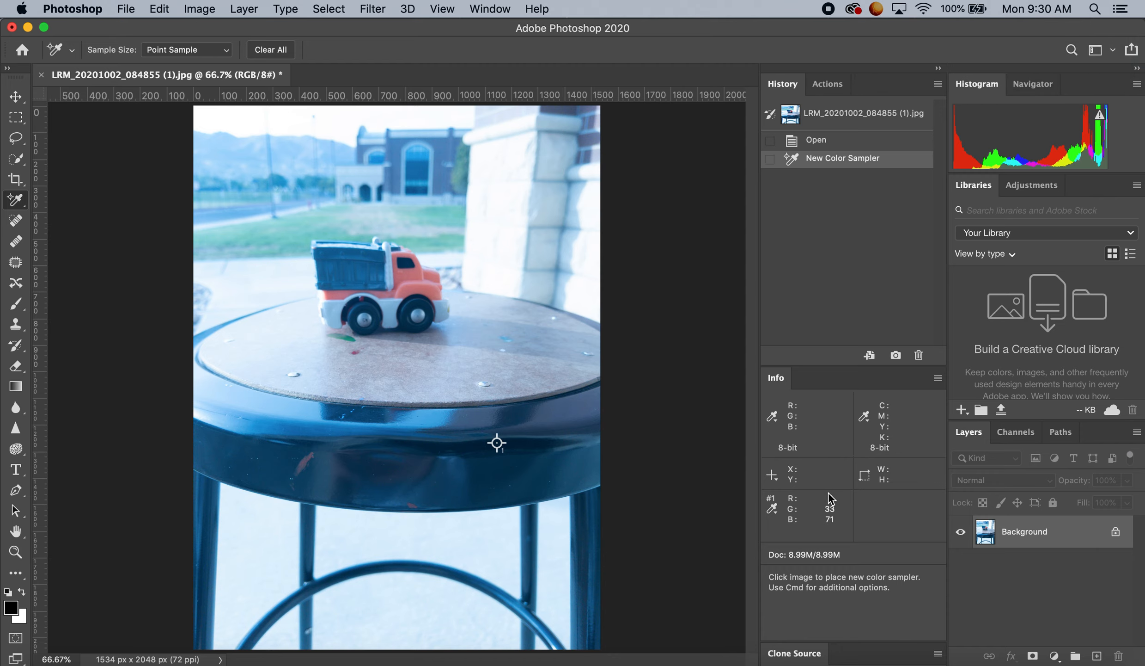
mouse_move(806, 501)
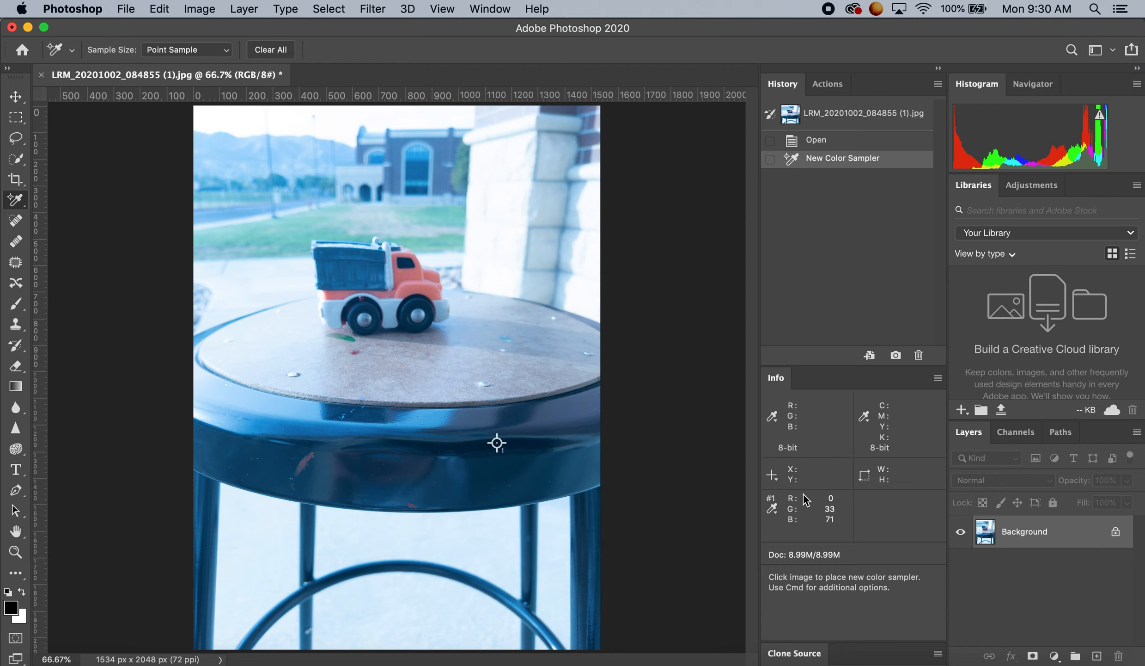
mouse_move(843, 518)
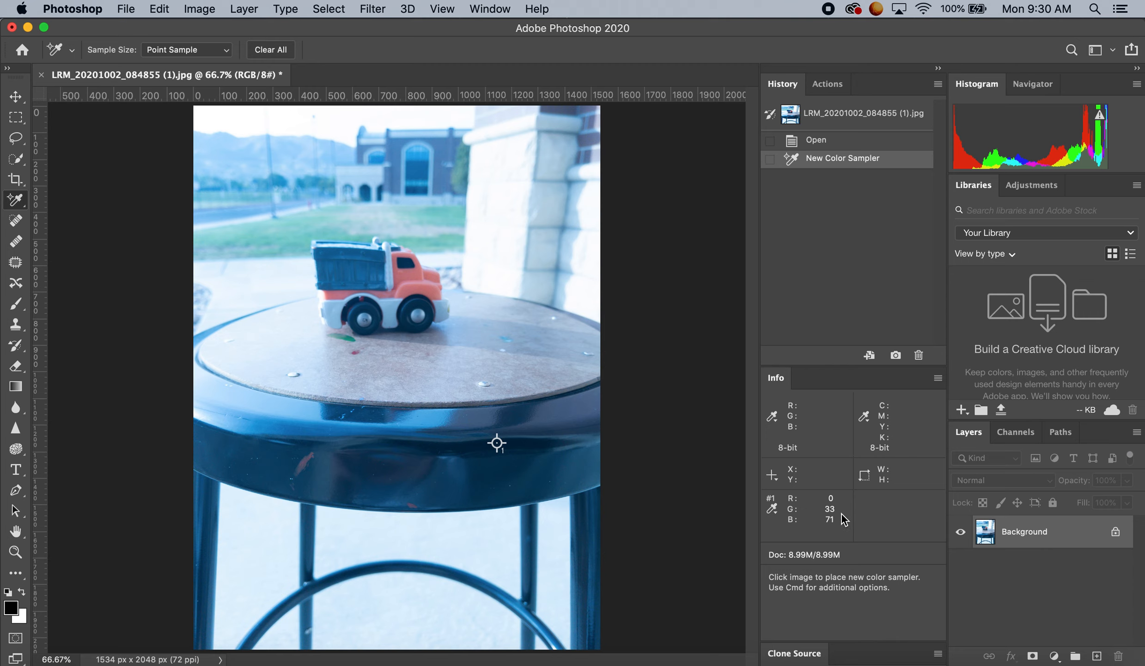
mouse_move(806, 531)
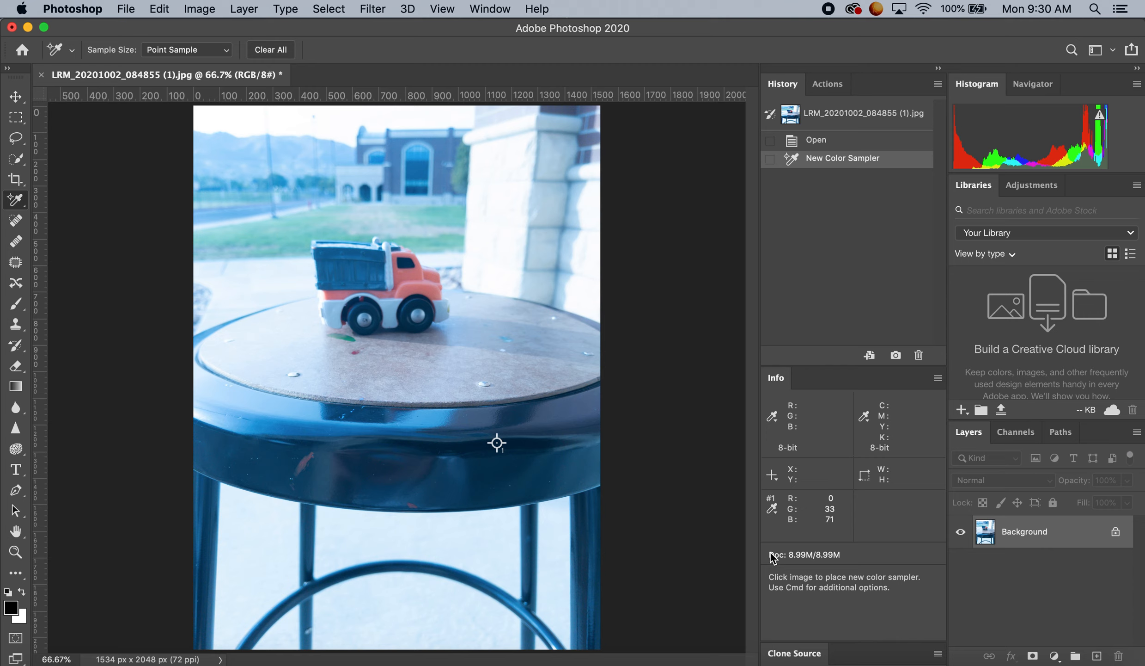
mouse_move(509, 224)
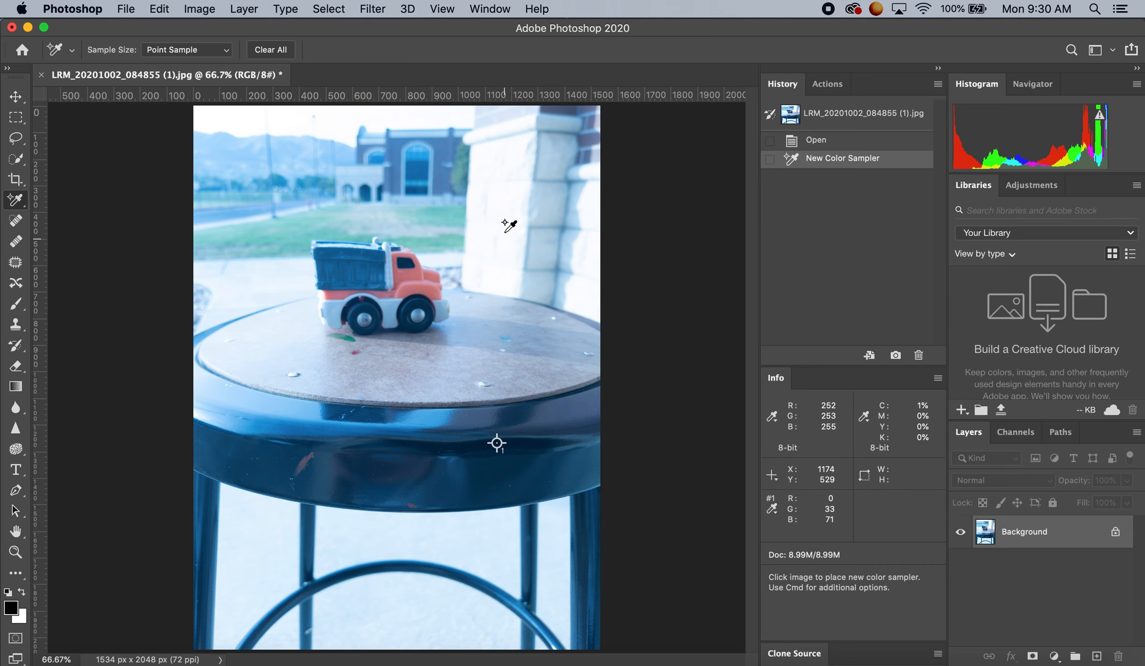
left_click(498, 219)
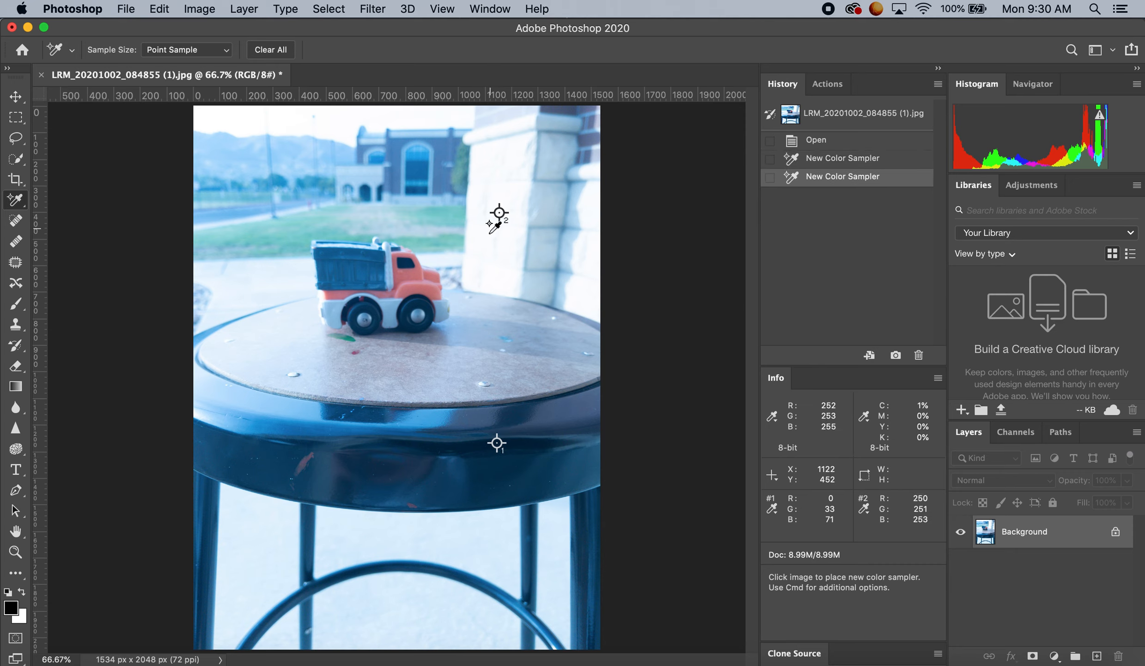
mouse_move(408, 273)
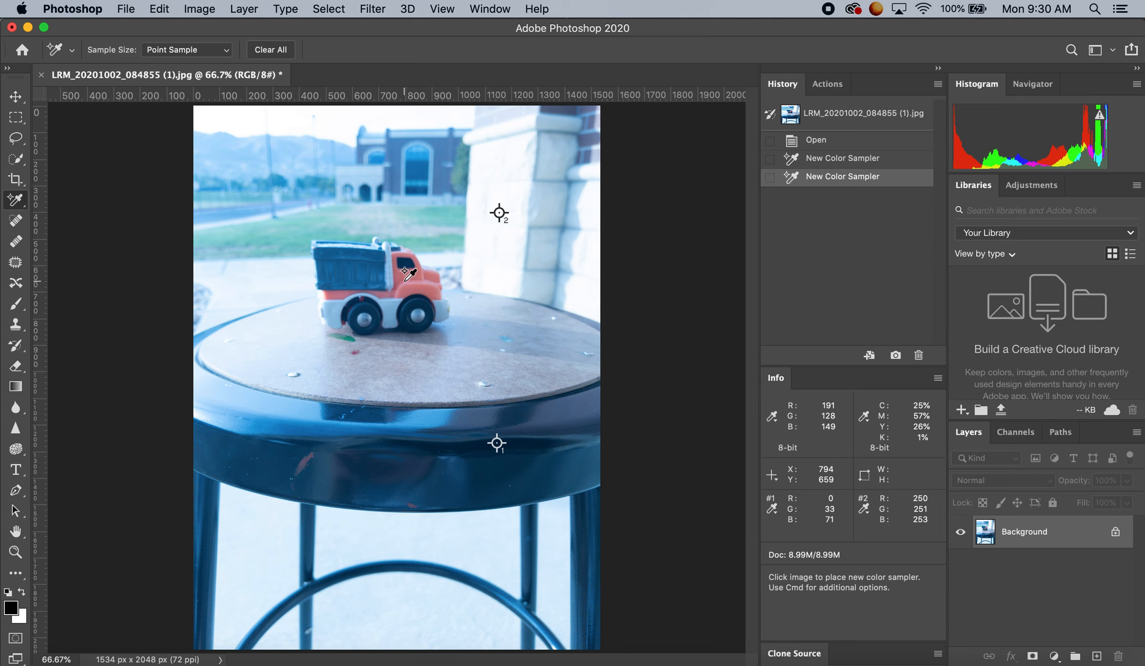
left_click(399, 279)
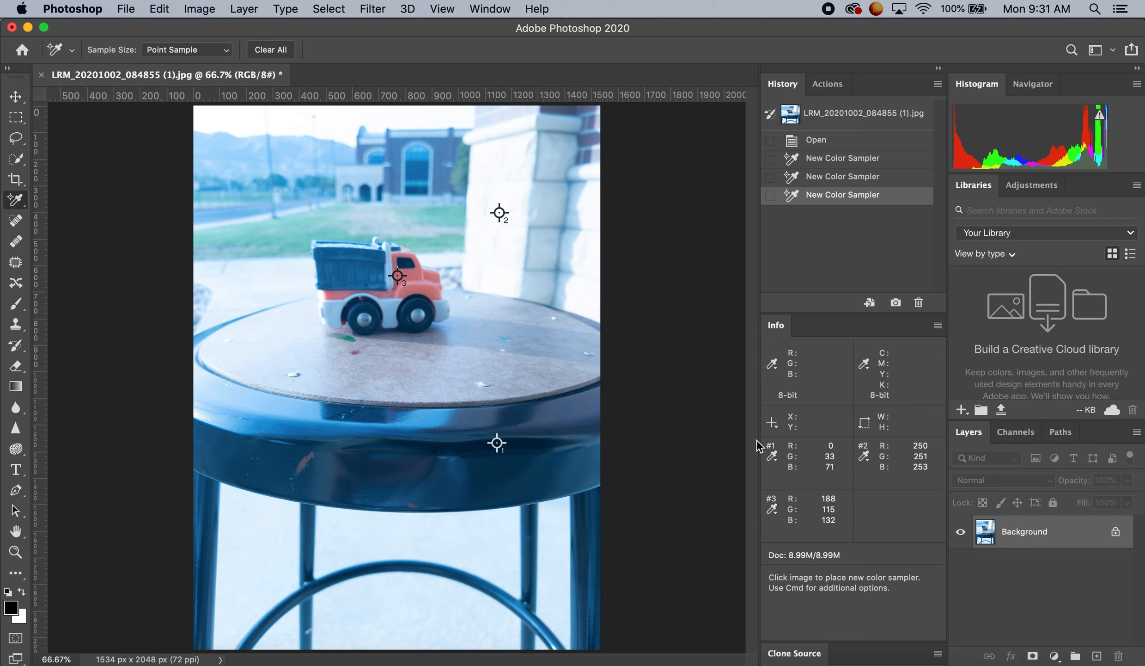
mouse_move(833, 525)
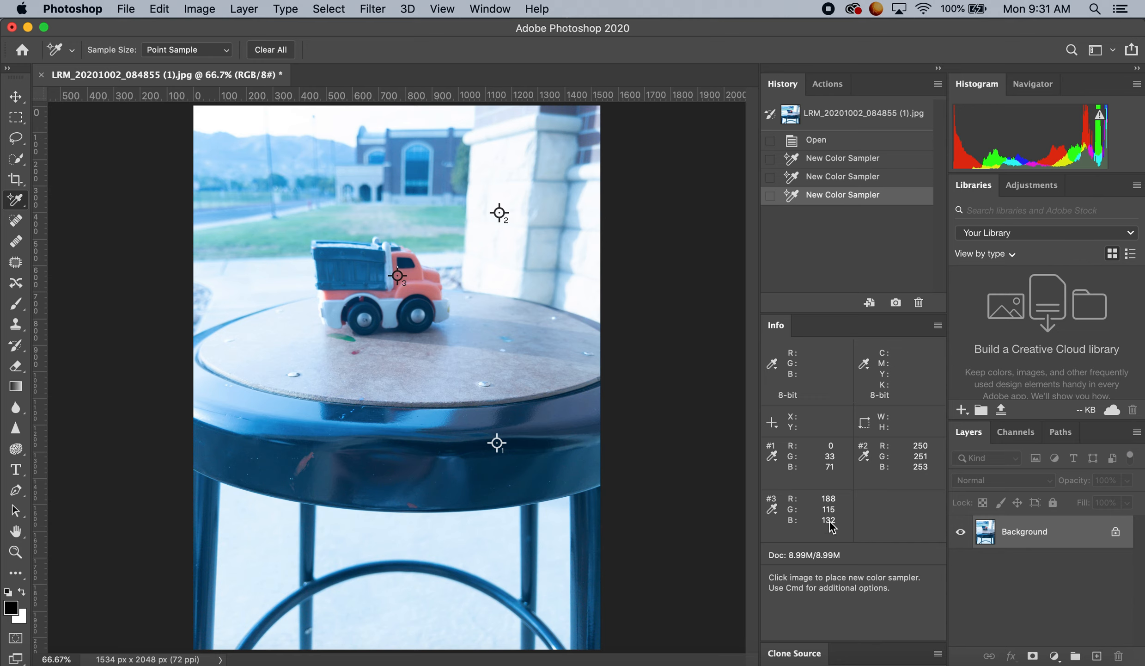
mouse_move(831, 504)
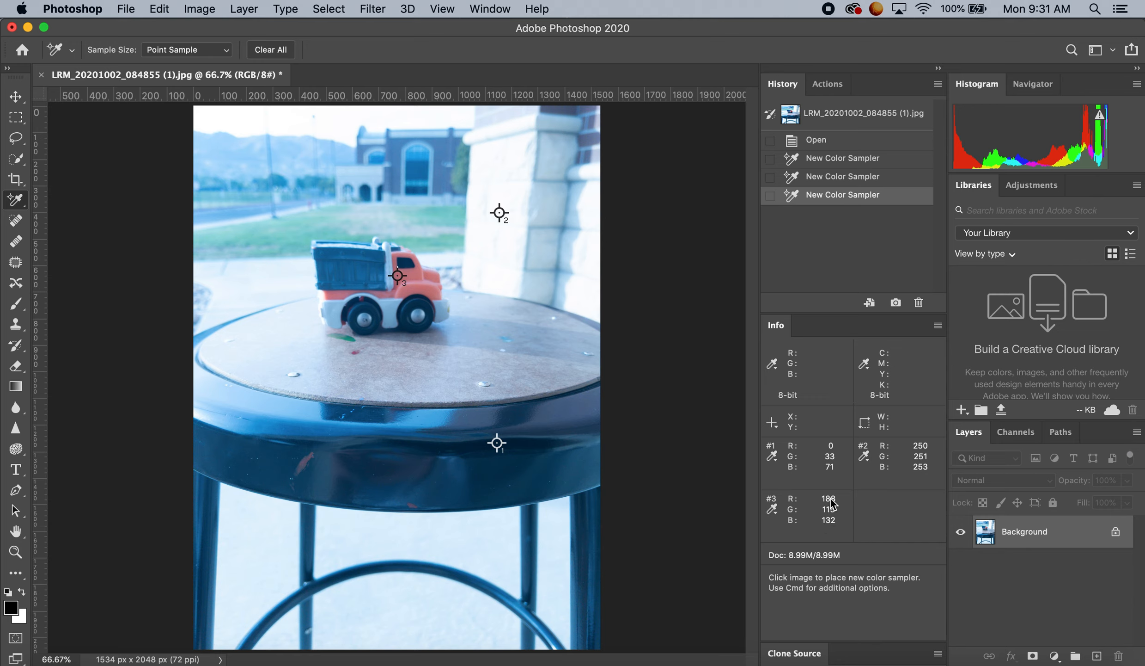
mouse_move(897, 468)
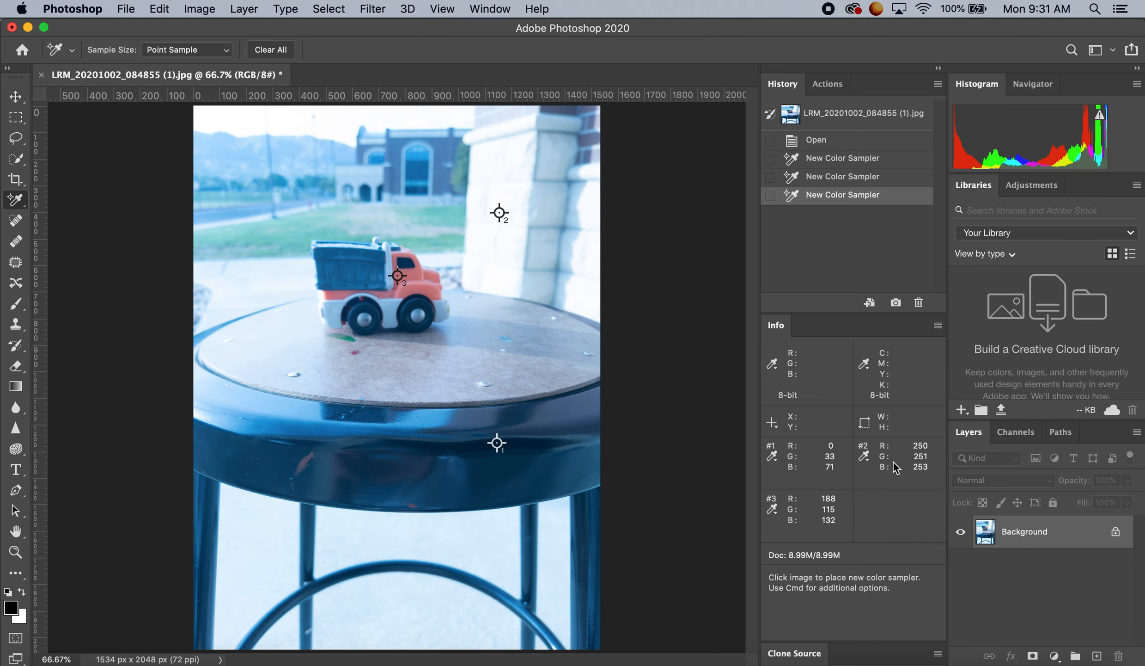
mouse_move(919, 456)
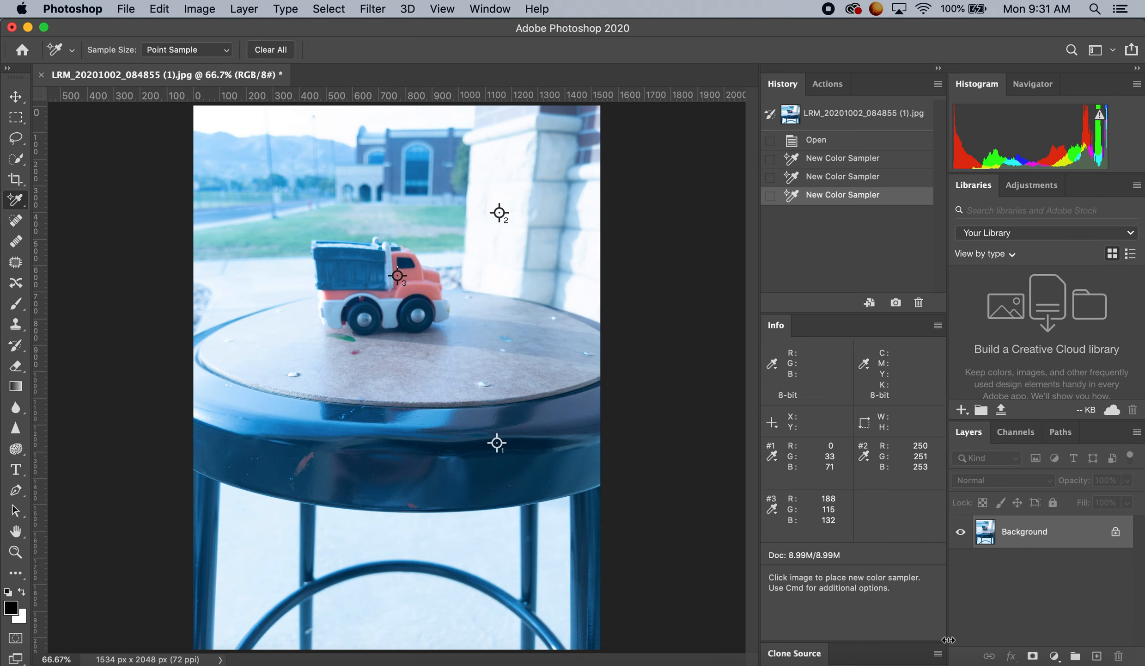
mouse_move(713, 508)
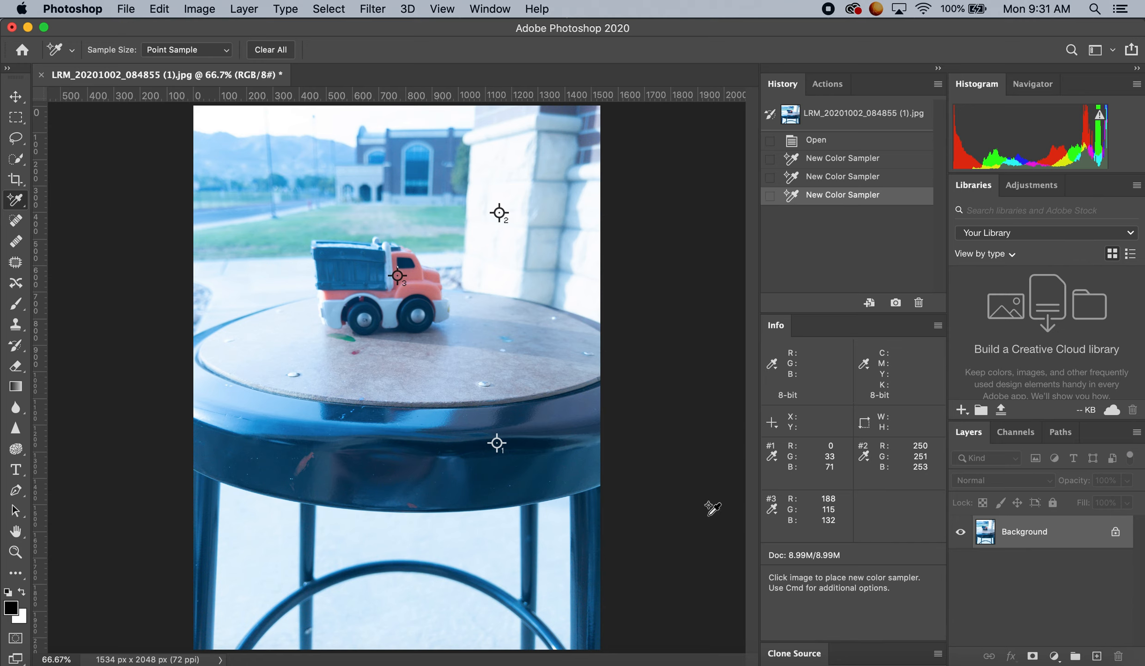
mouse_move(463, 365)
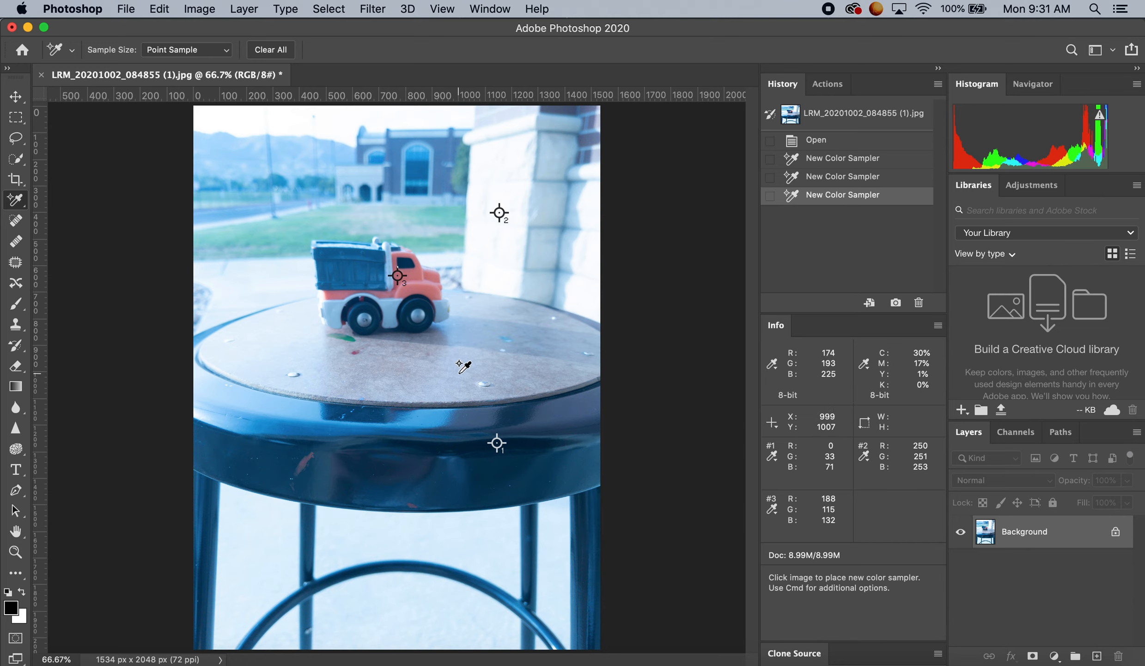
mouse_move(174, 205)
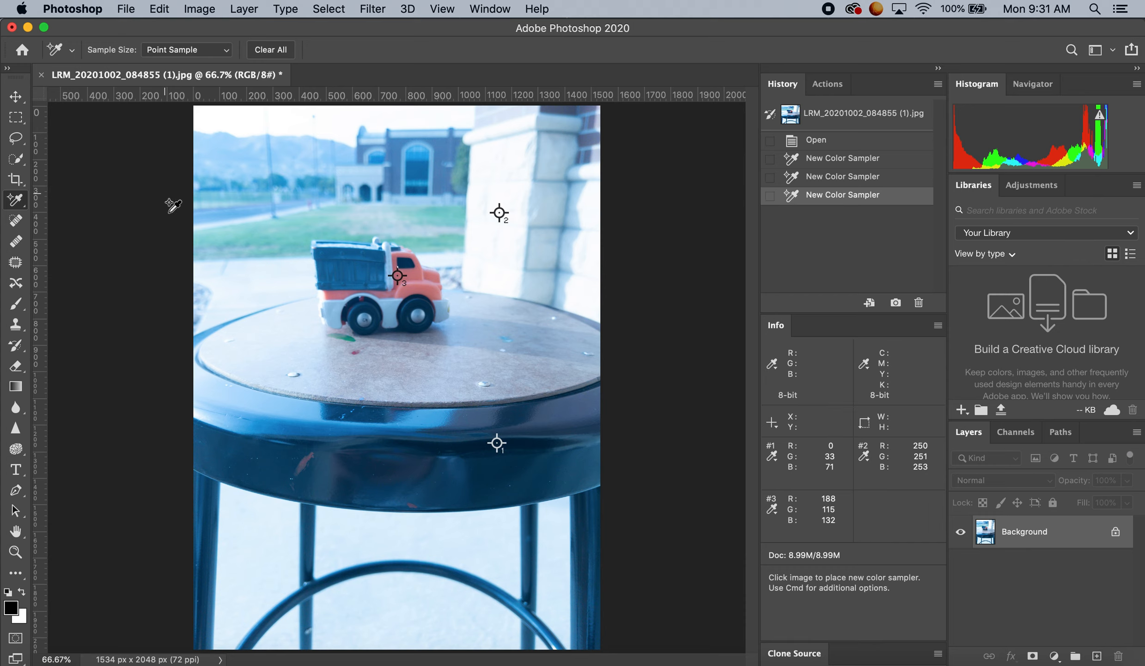
mouse_move(329, 310)
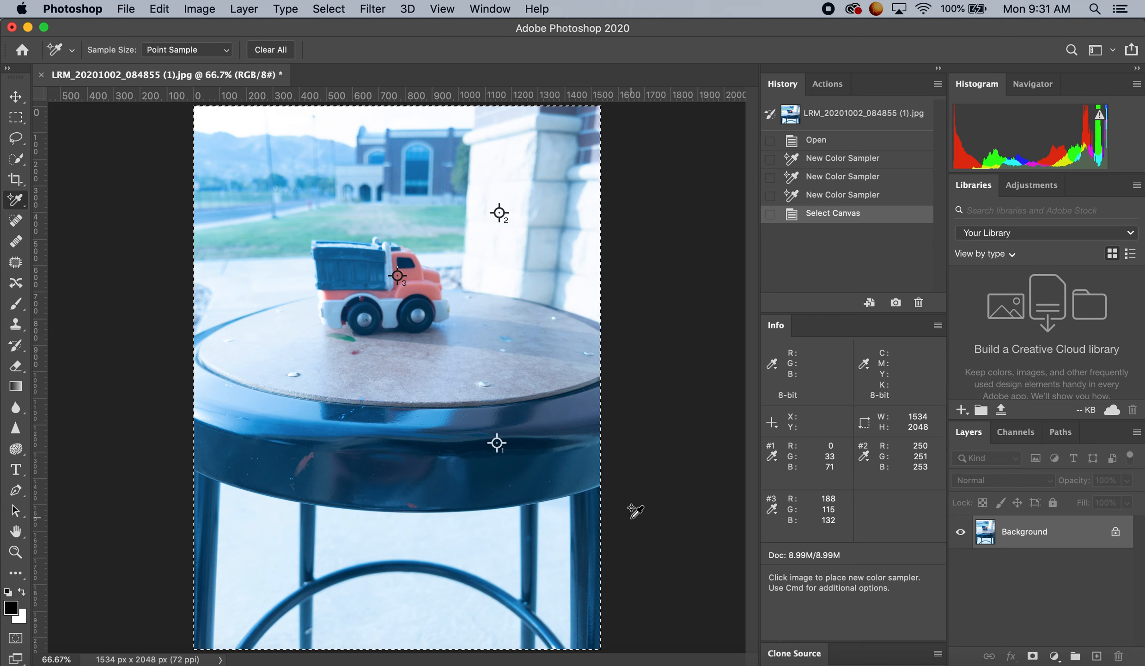
mouse_move(636, 525)
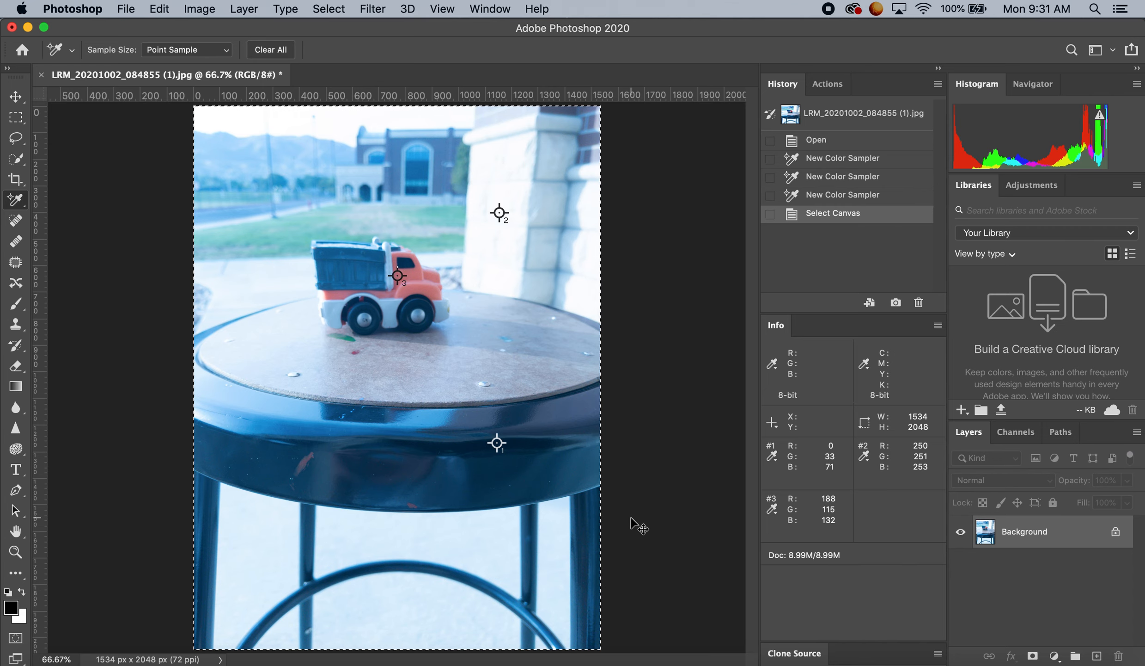
key("cmd+v")
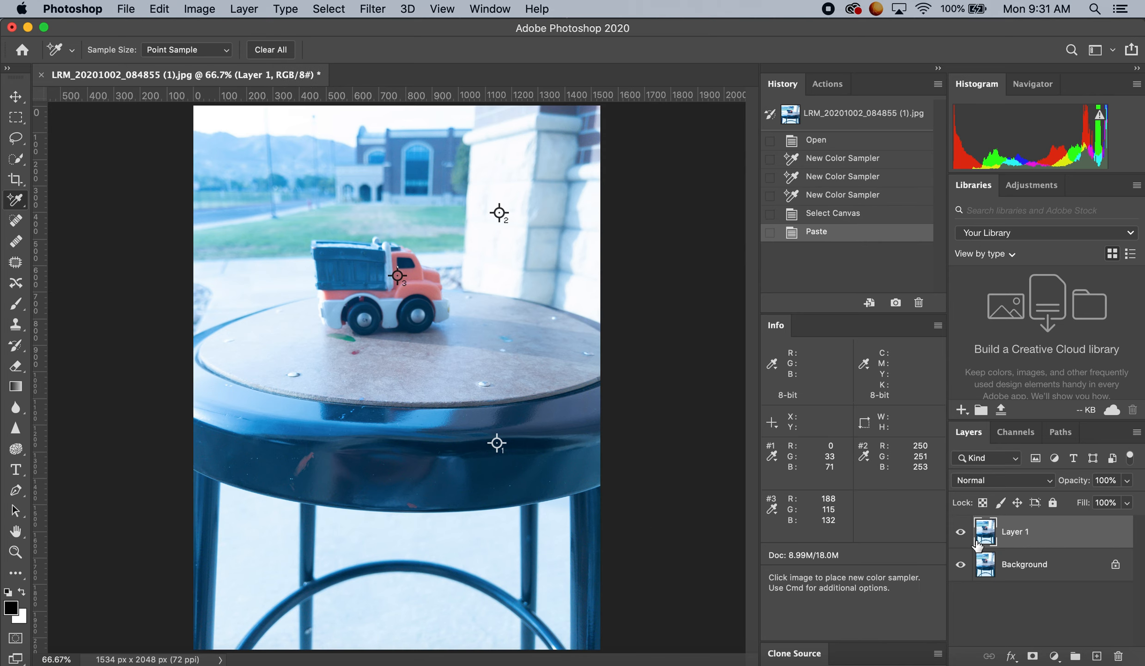
left_click(961, 531)
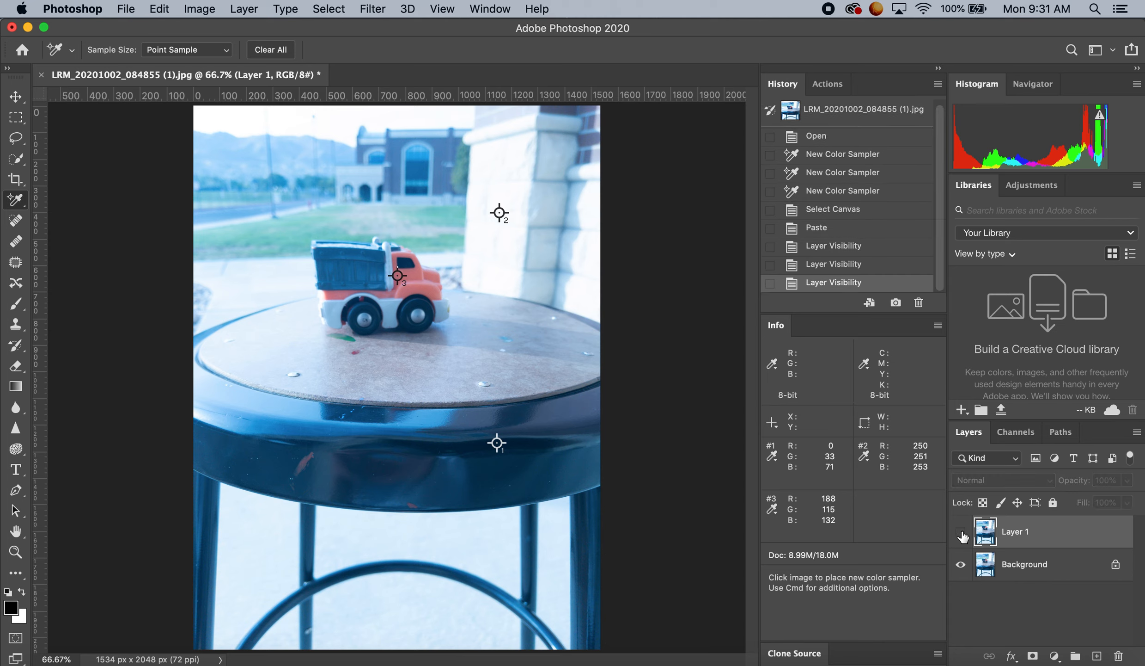
left_click(962, 531)
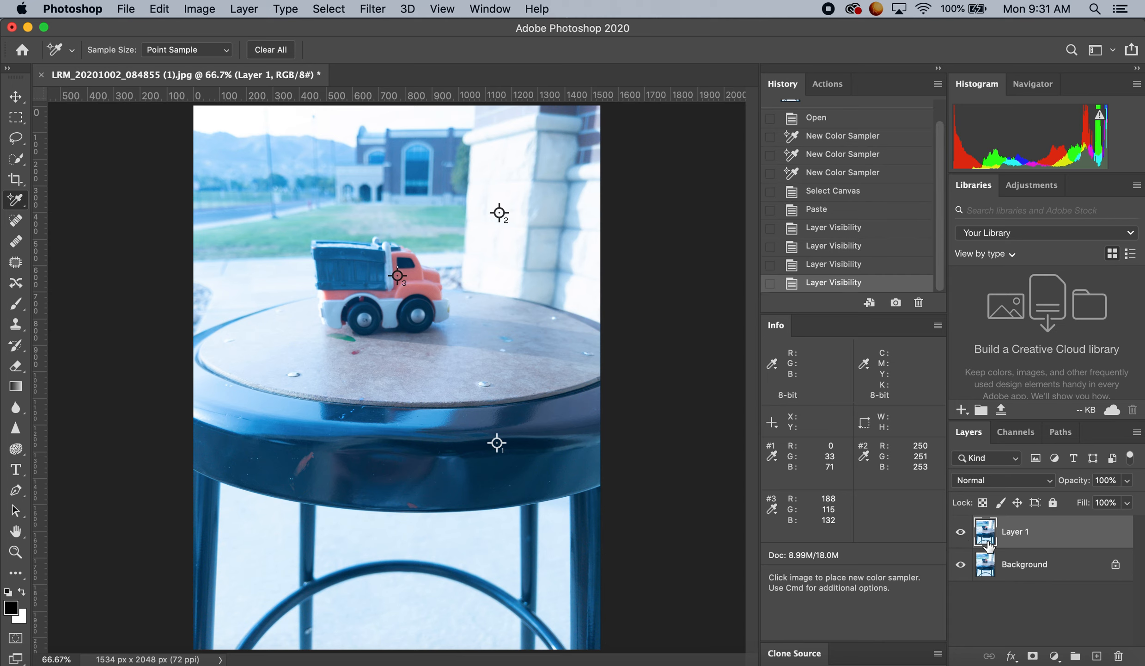
mouse_move(1007, 546)
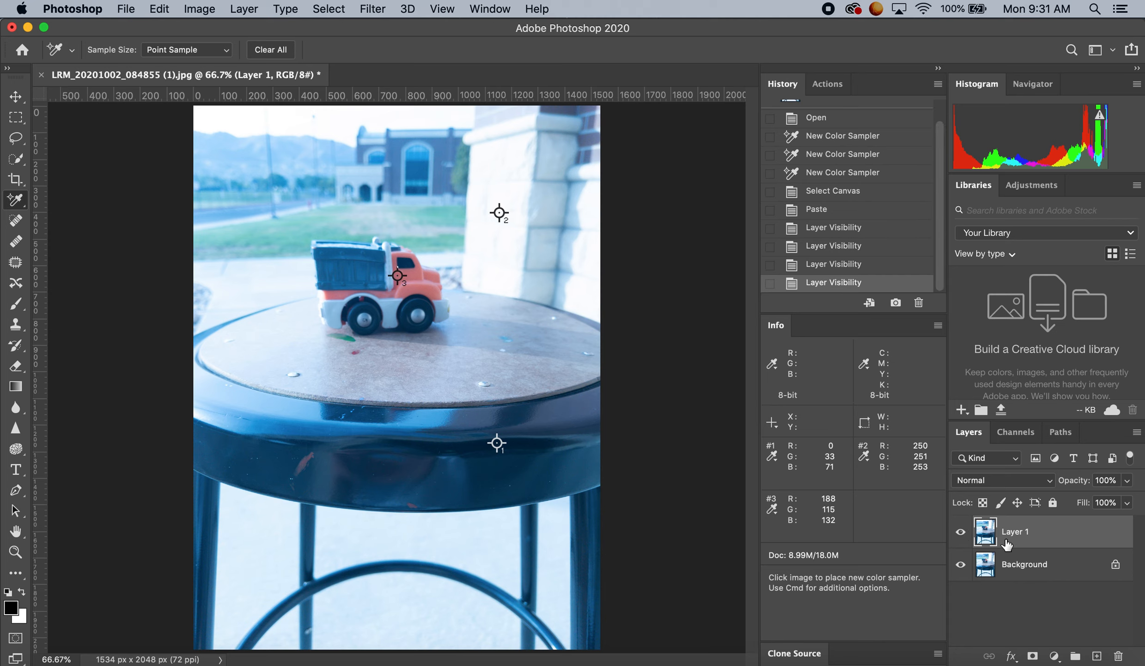
mouse_move(602, 379)
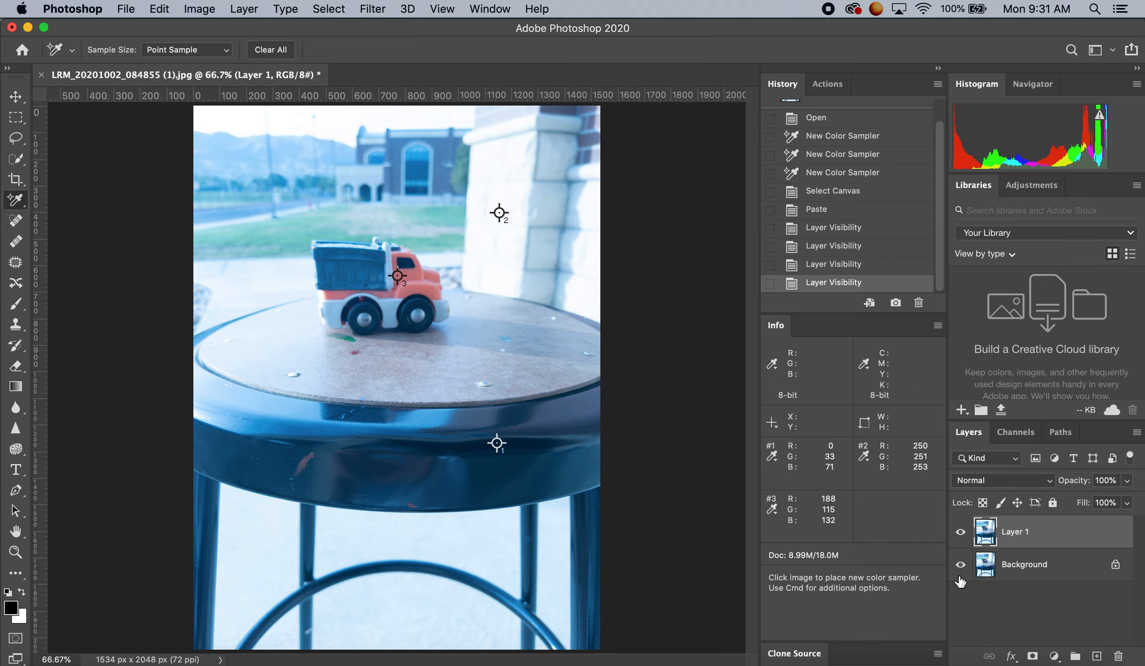
mouse_move(991, 583)
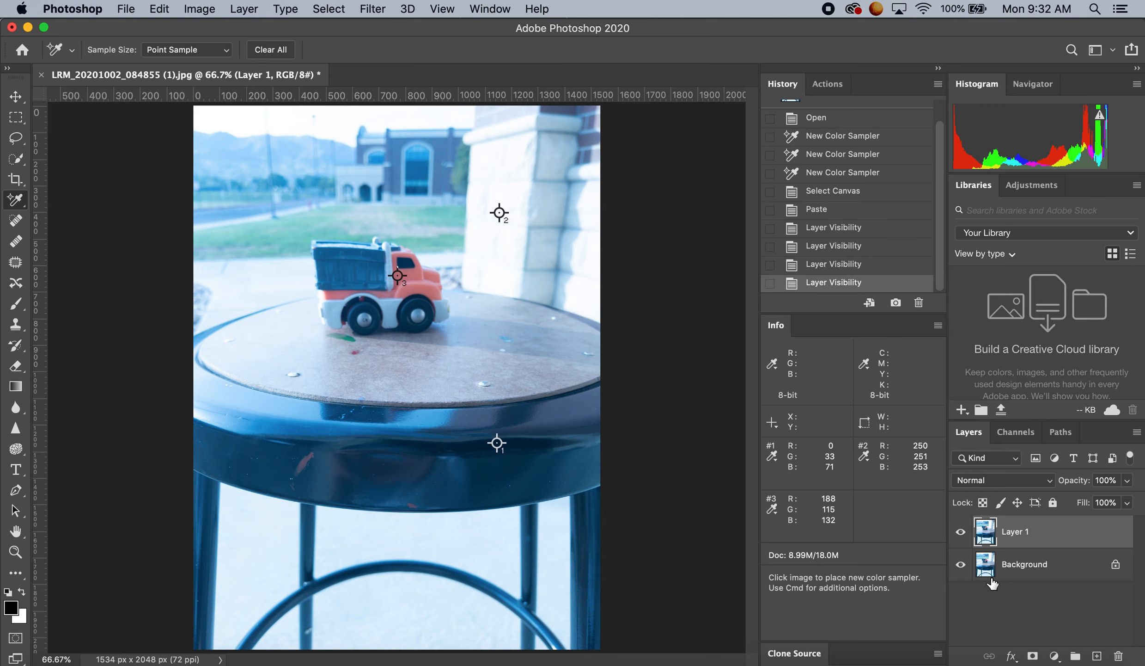
mouse_move(1029, 545)
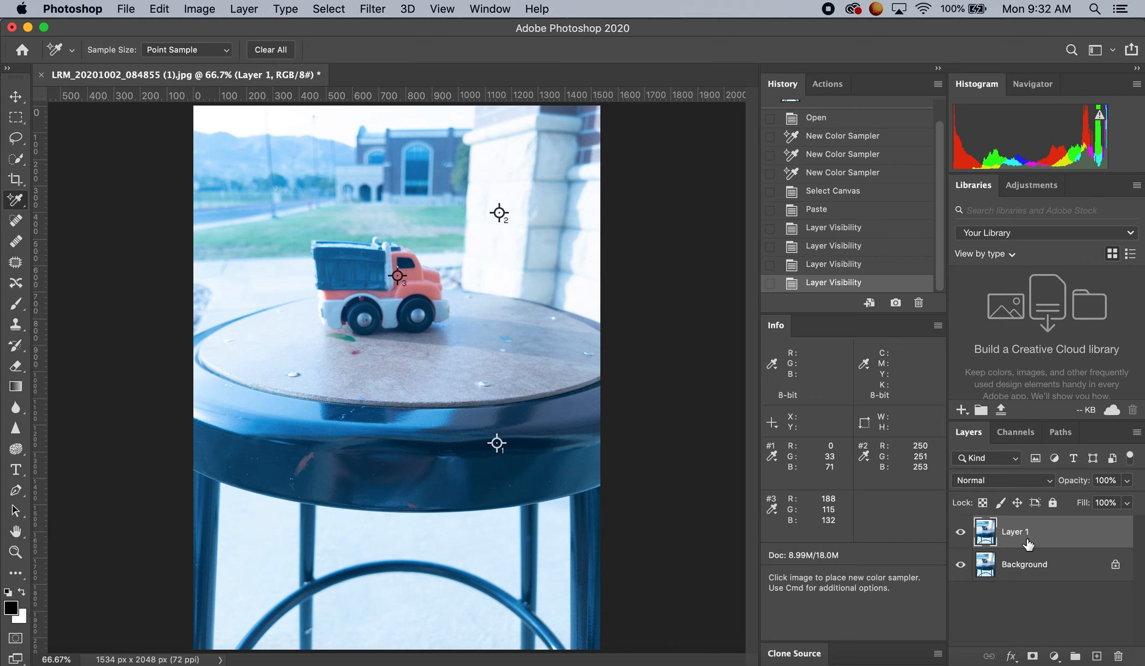
mouse_move(1029, 545)
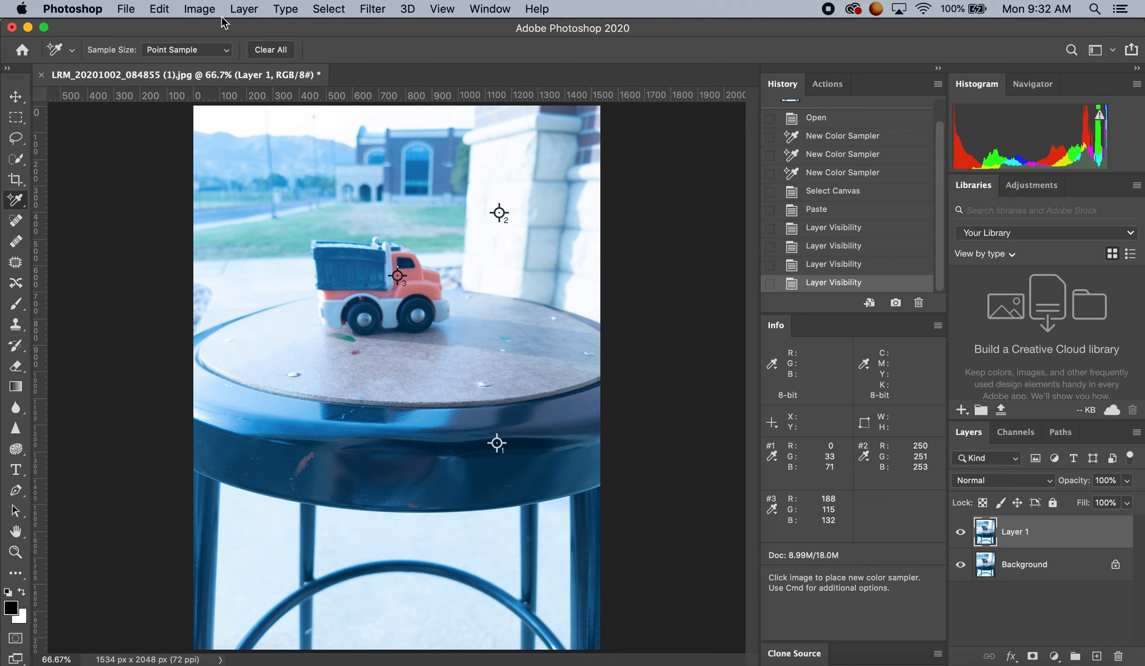
Step: Add a Levels adjustment layer named Levels 1 above Layer 1 via Layer > New Adjustment Layer
left_click(244, 9)
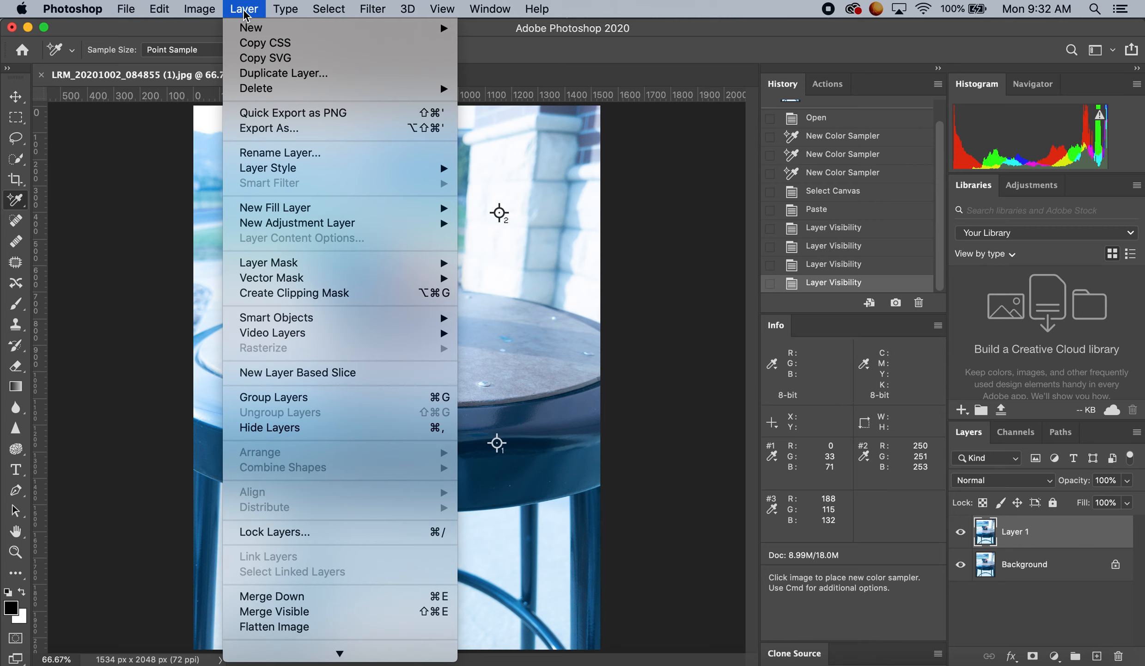
mouse_move(297, 223)
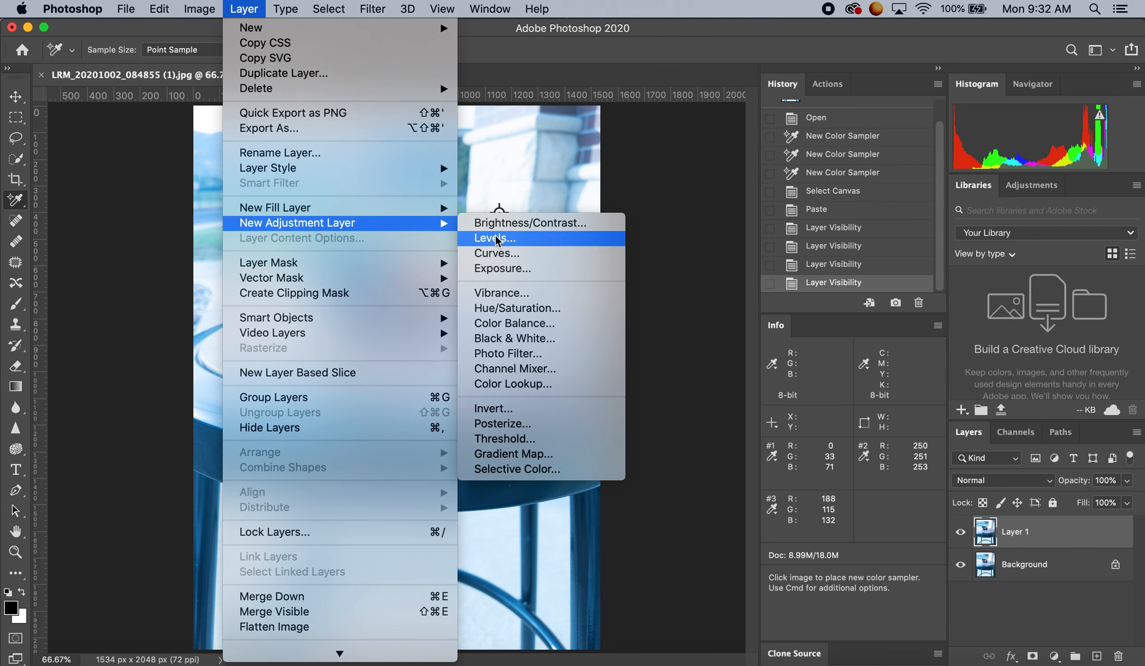
left_click(494, 238)
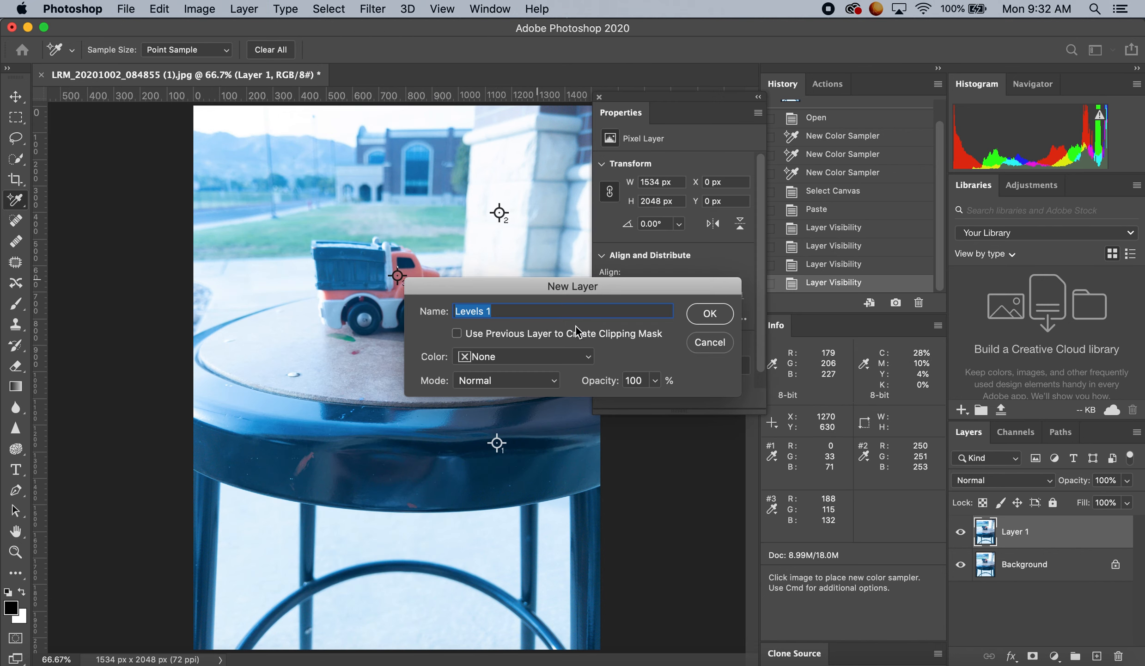
left_click(708, 313)
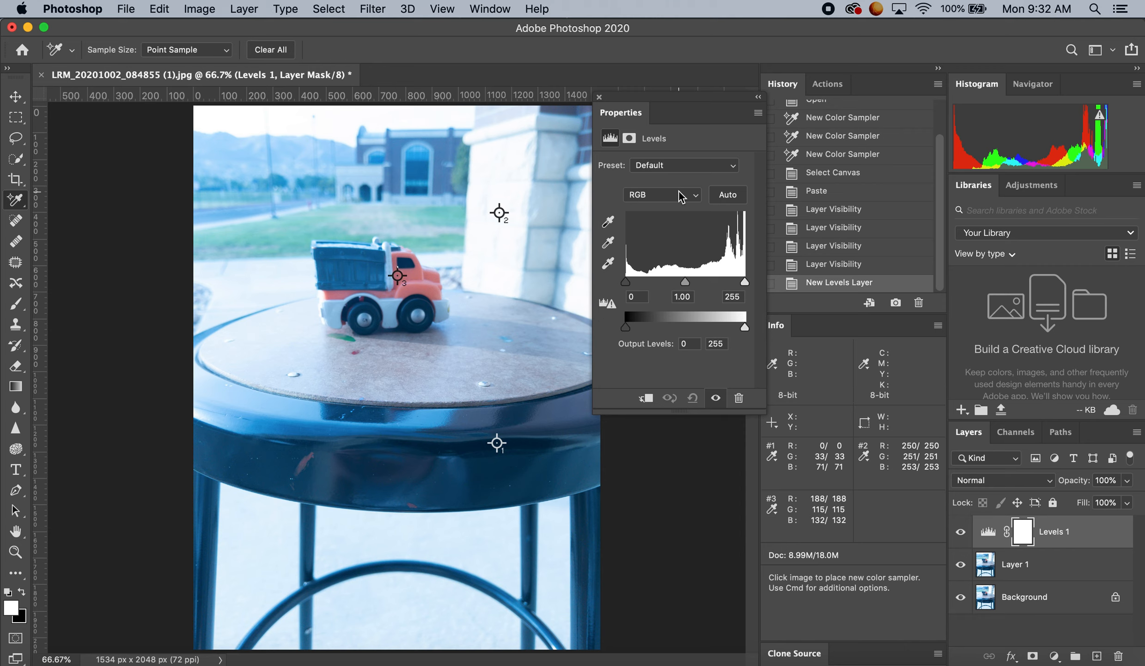
mouse_move(666, 205)
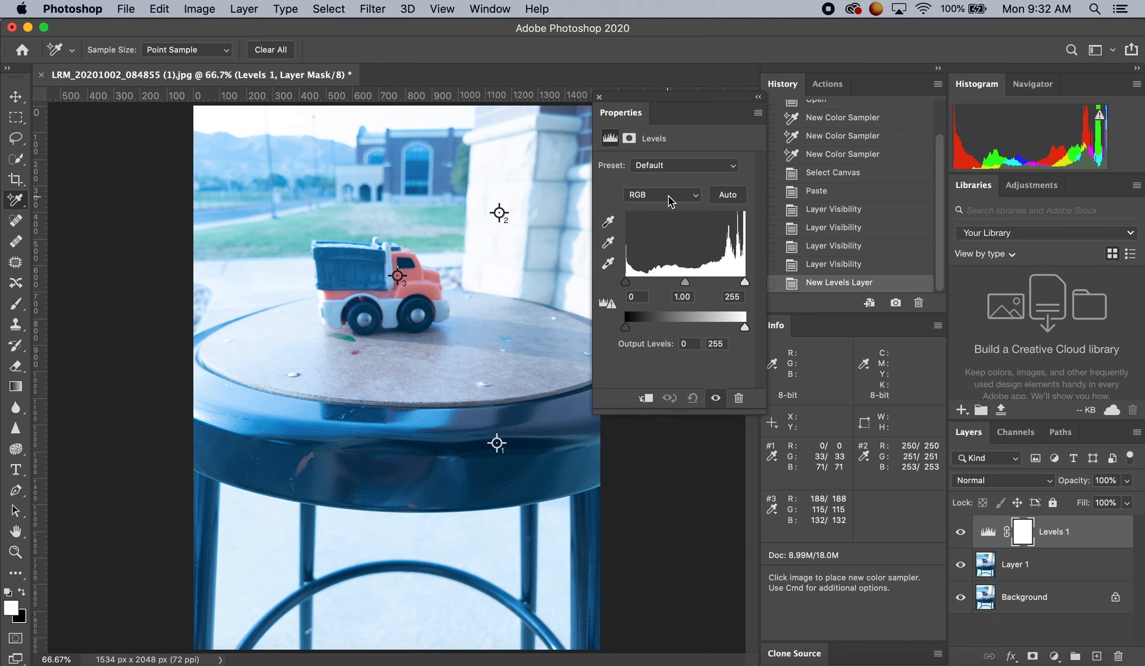
left_click(660, 194)
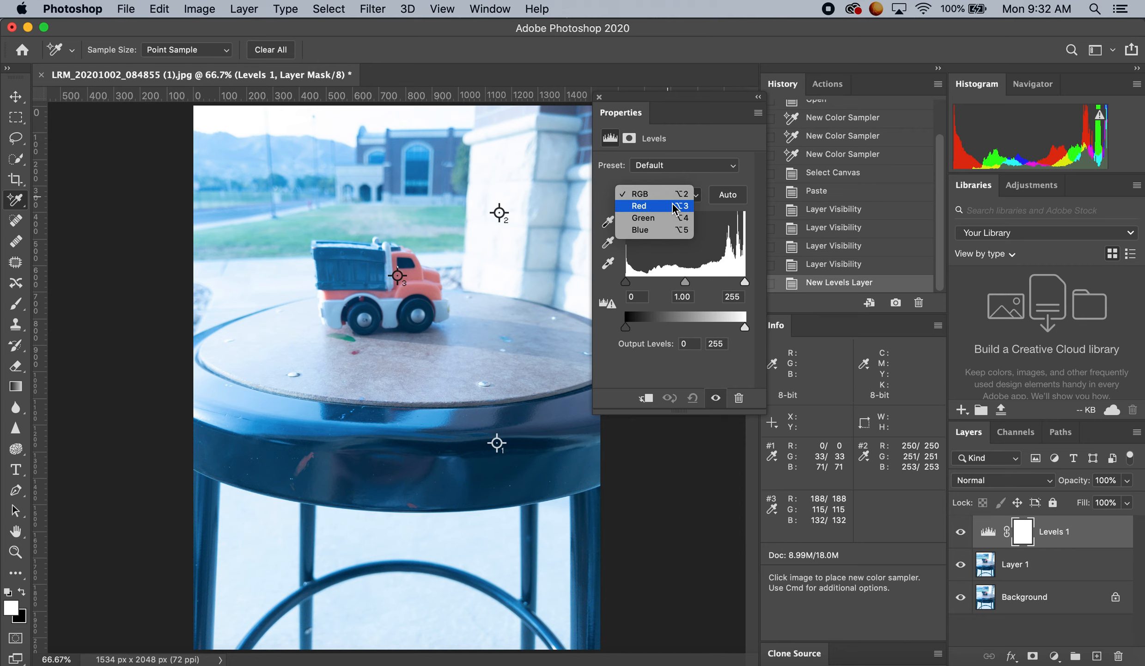
Step: Set the Levels 1 adjustment to work on the Red channel
left_click(639, 205)
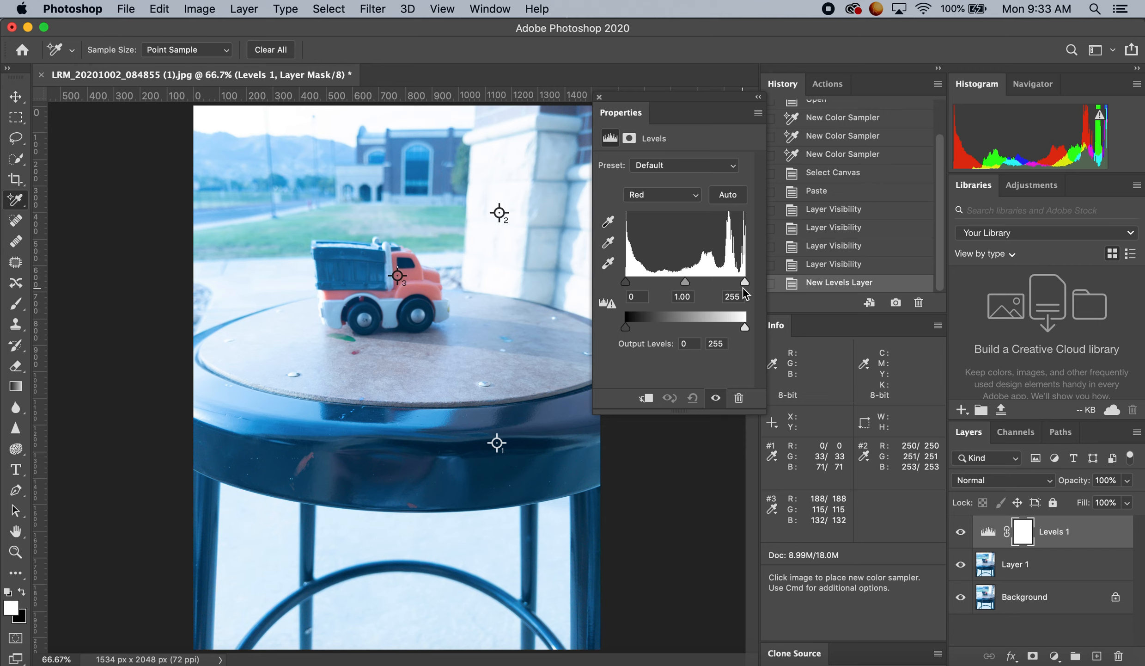
mouse_move(916, 465)
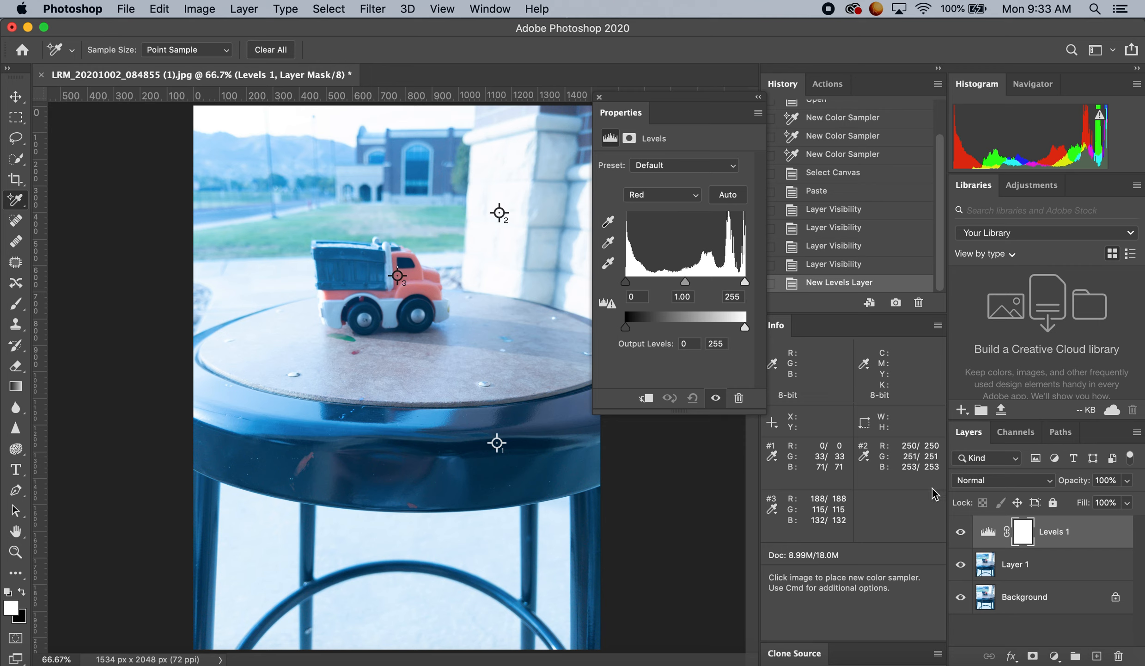
Step: Experiment with the red channel's white input slider, from strong boosts back to a subtle setting
left_click_drag(745, 284, 744, 283)
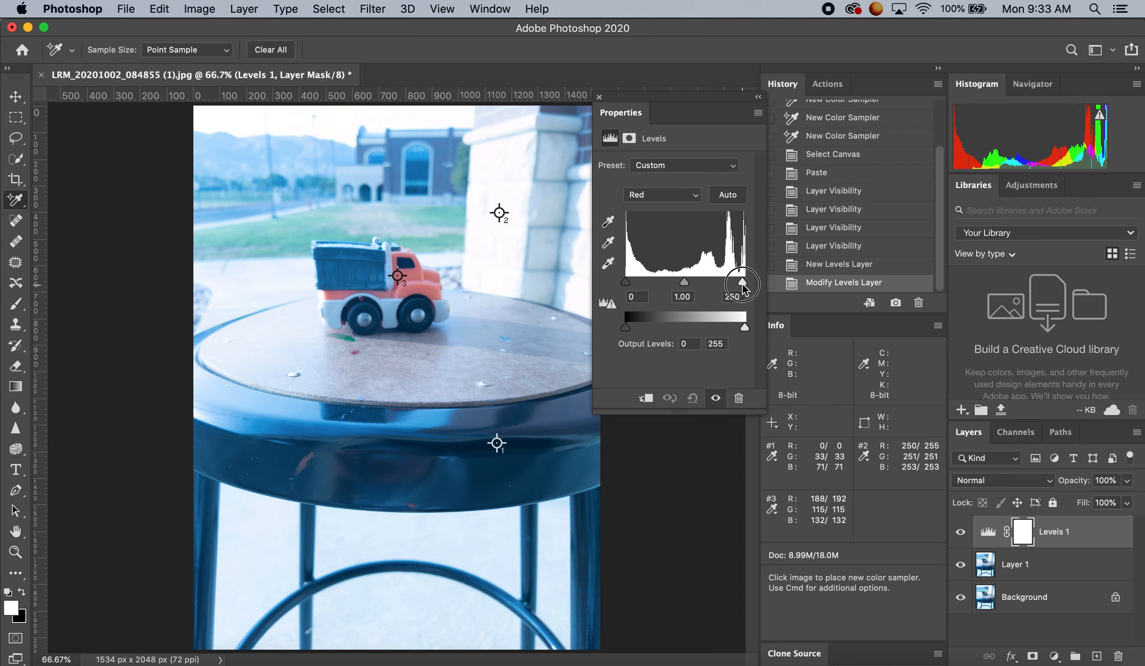
left_click_drag(743, 283, 743, 285)
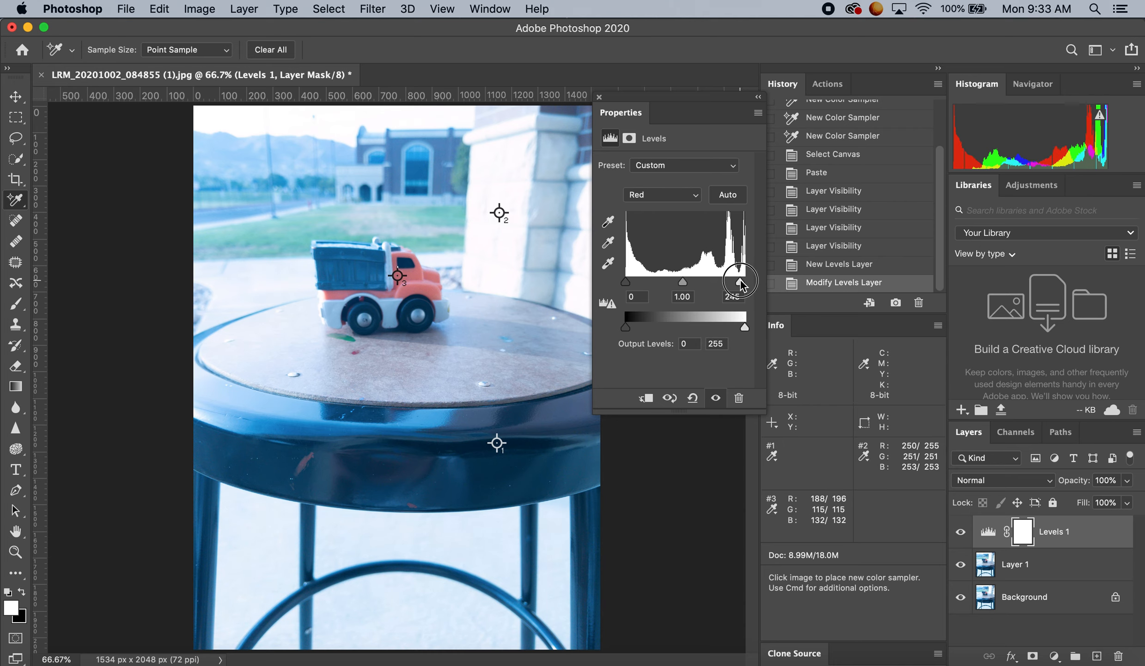
left_click_drag(740, 282, 718, 282)
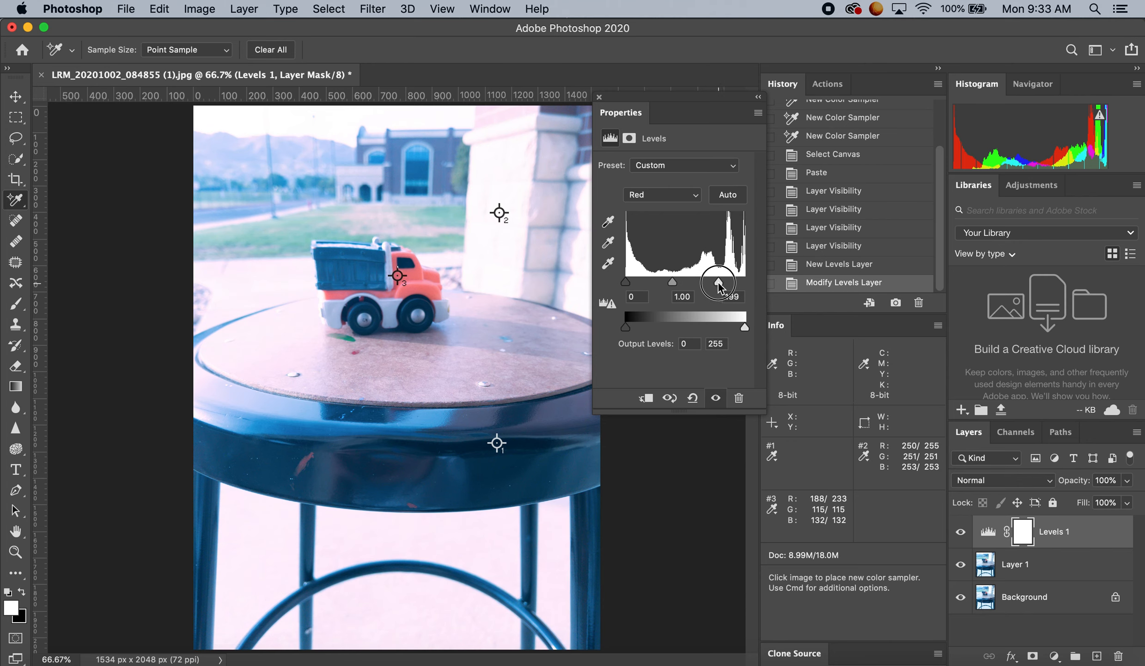
left_click_drag(719, 283, 676, 283)
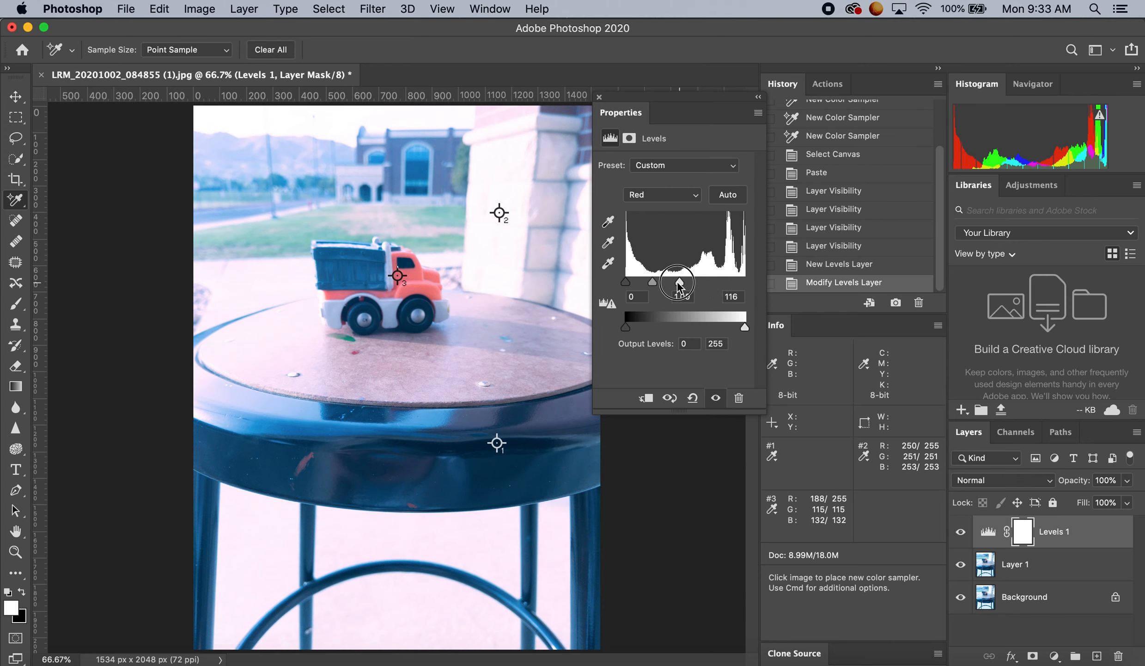
left_click_drag(692, 282, 679, 282)
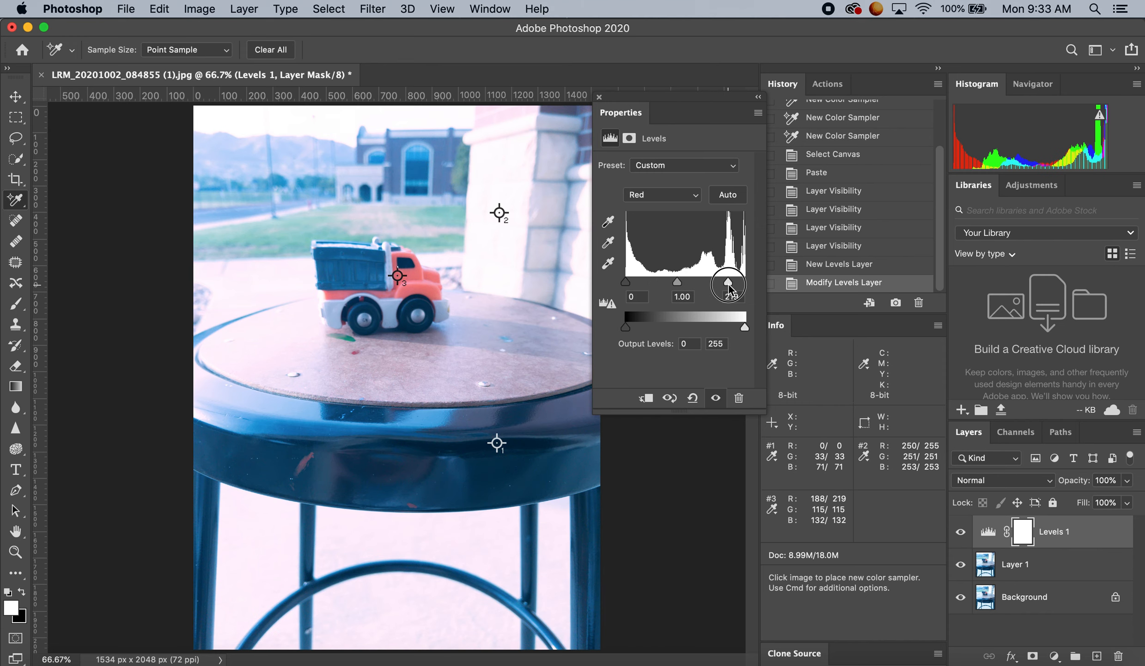
left_click_drag(728, 283, 729, 283)
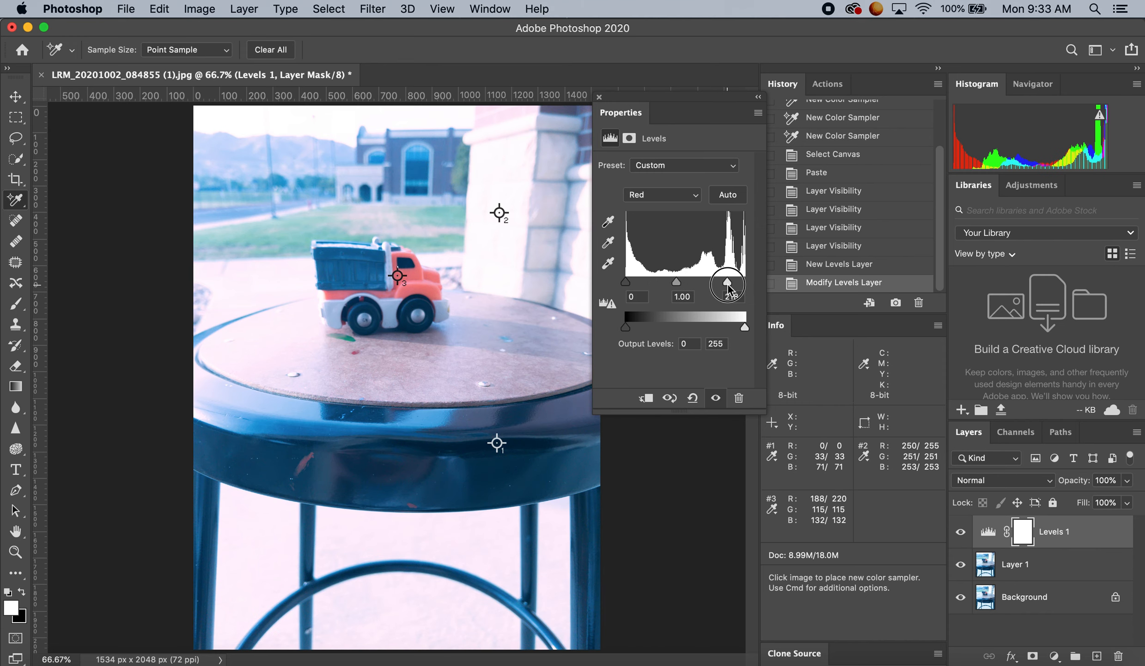
left_click_drag(729, 284, 730, 283)
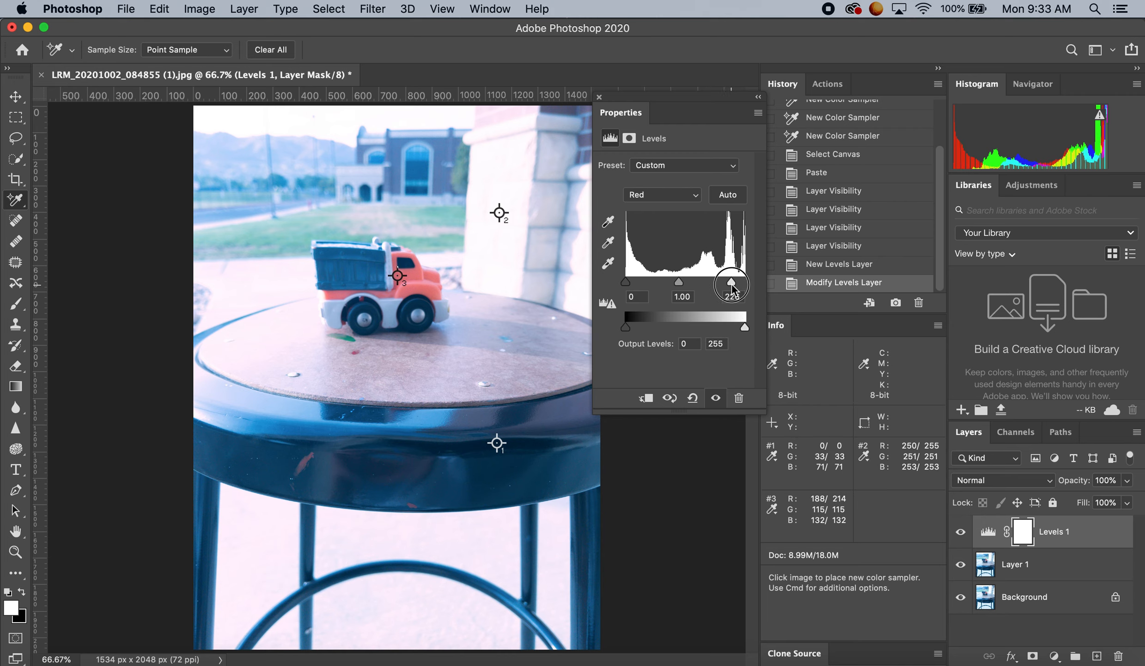
left_click_drag(732, 283, 734, 283)
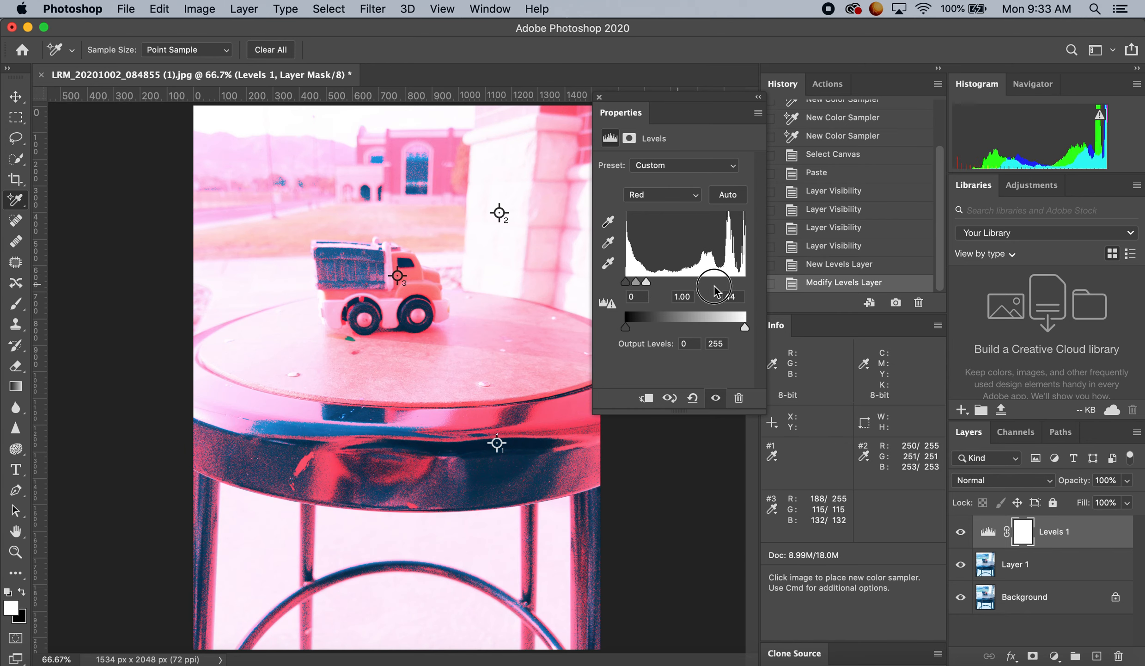
left_click_drag(716, 284, 734, 285)
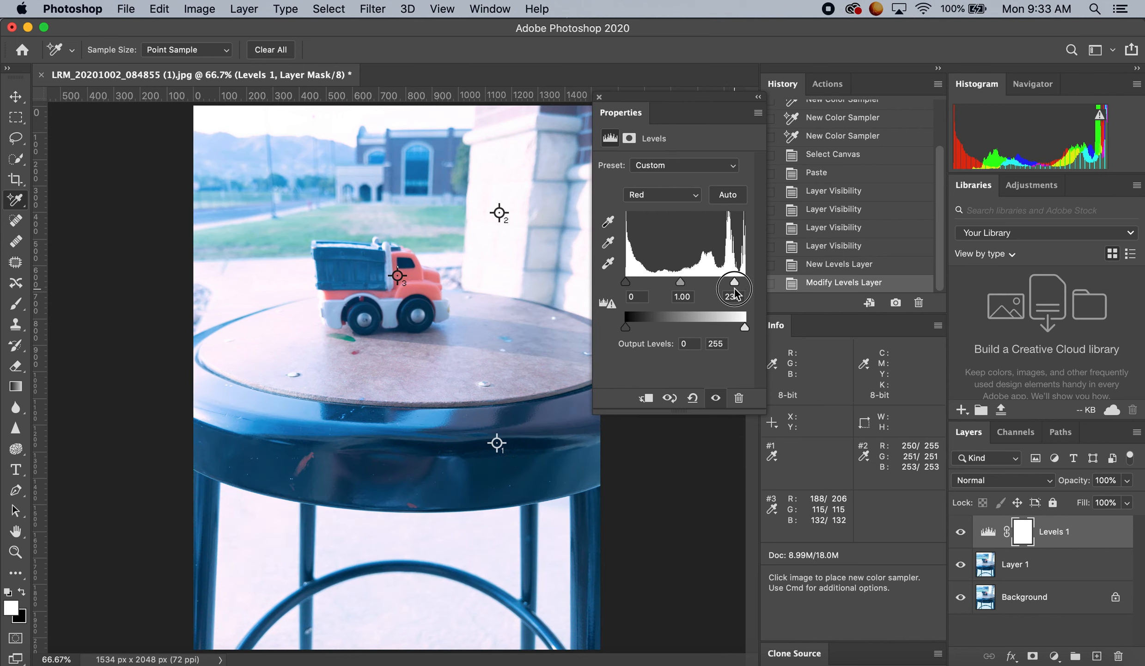
left_click_drag(734, 289, 733, 288)
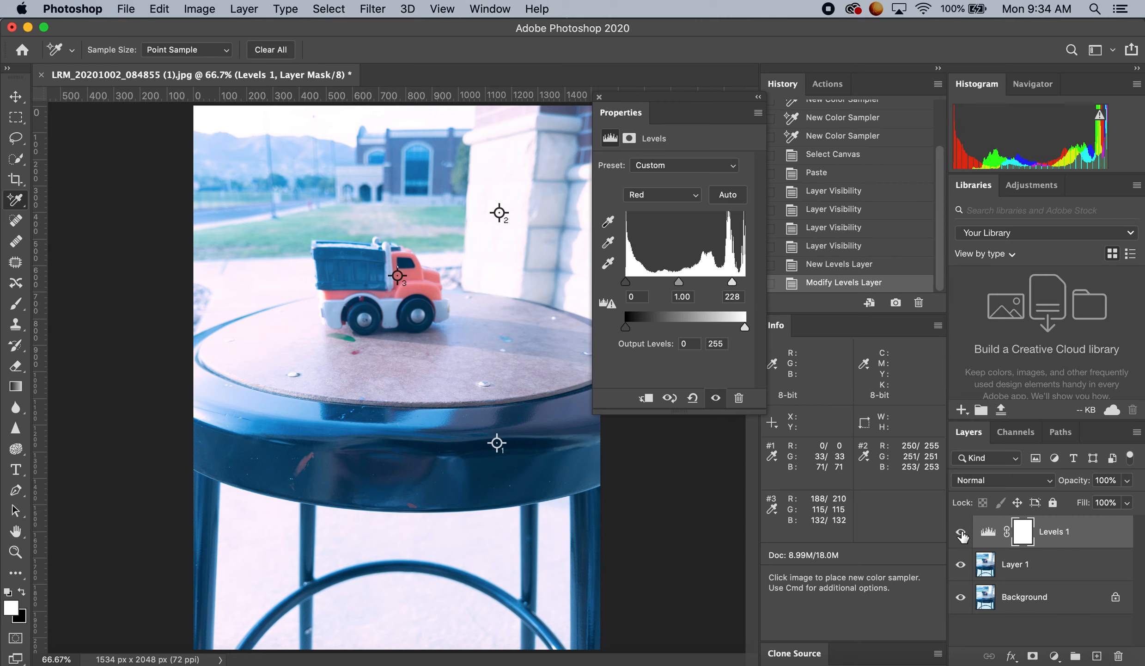
mouse_move(961, 533)
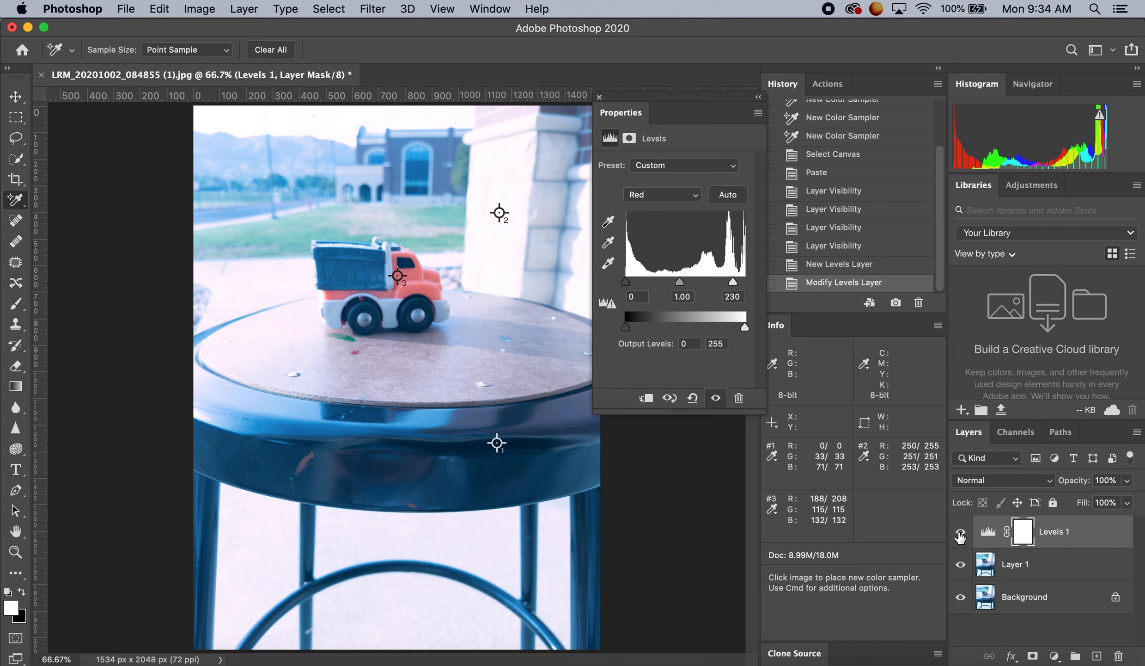
Step: Settle the red highlight input at 235, toggling Levels 1 visibility to compare before and after
left_click(962, 537)
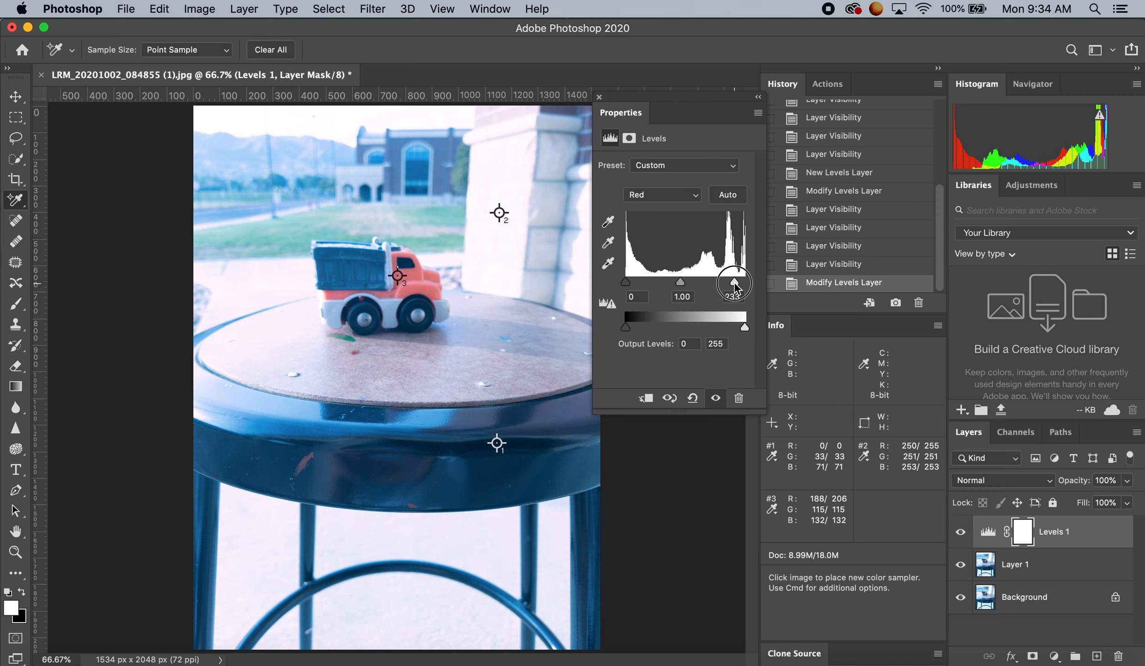
left_click_drag(736, 284, 734, 284)
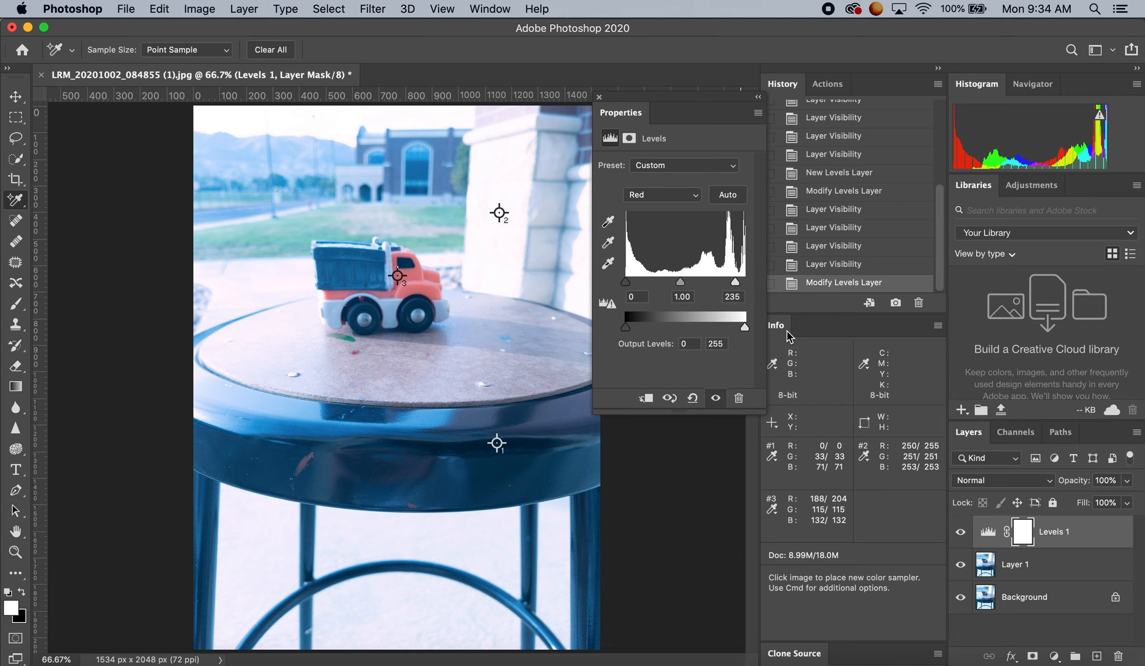
left_click(961, 531)
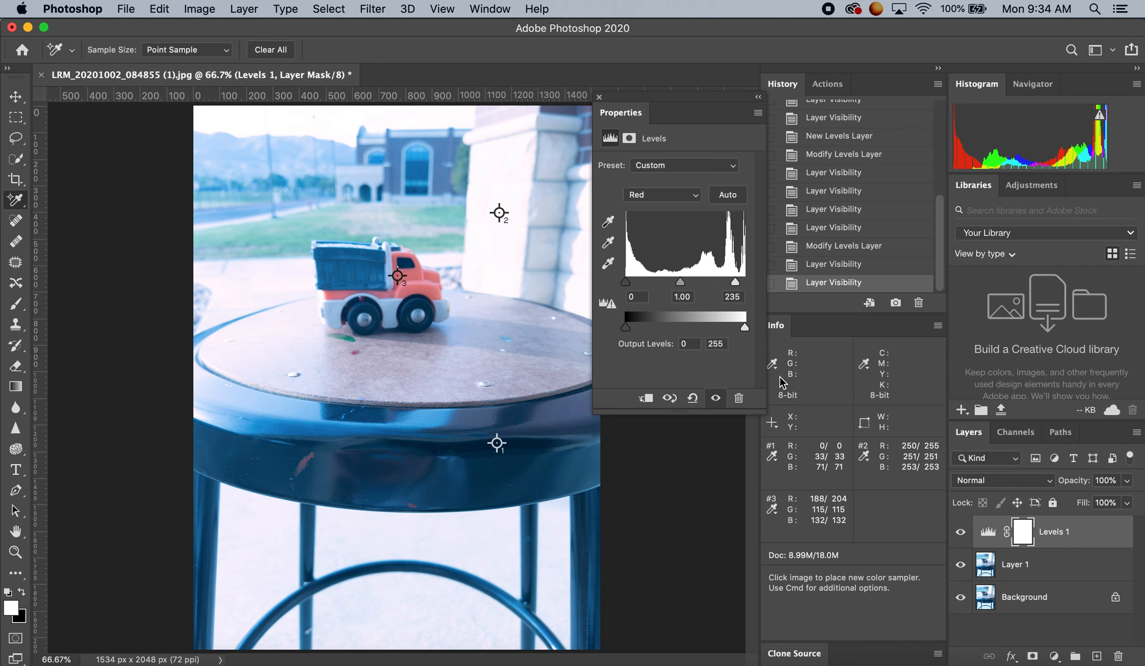
Step: Switch to the Green channel and set its input levels to 31 shadows and 252 highlights
left_click(661, 194)
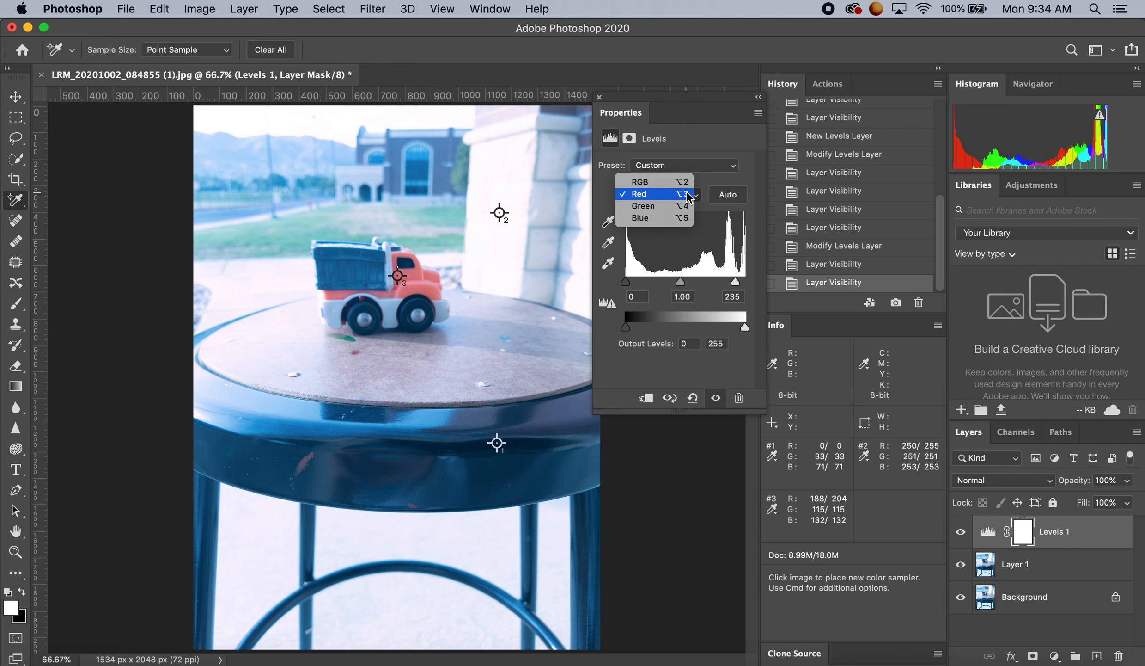
left_click(643, 205)
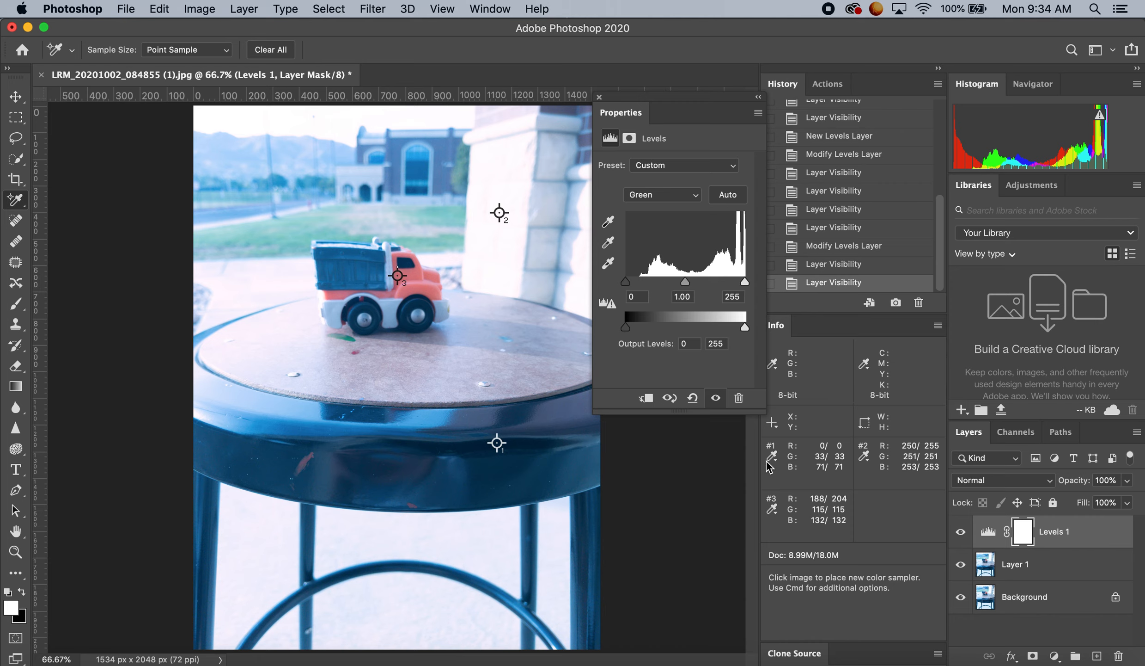
mouse_move(630, 331)
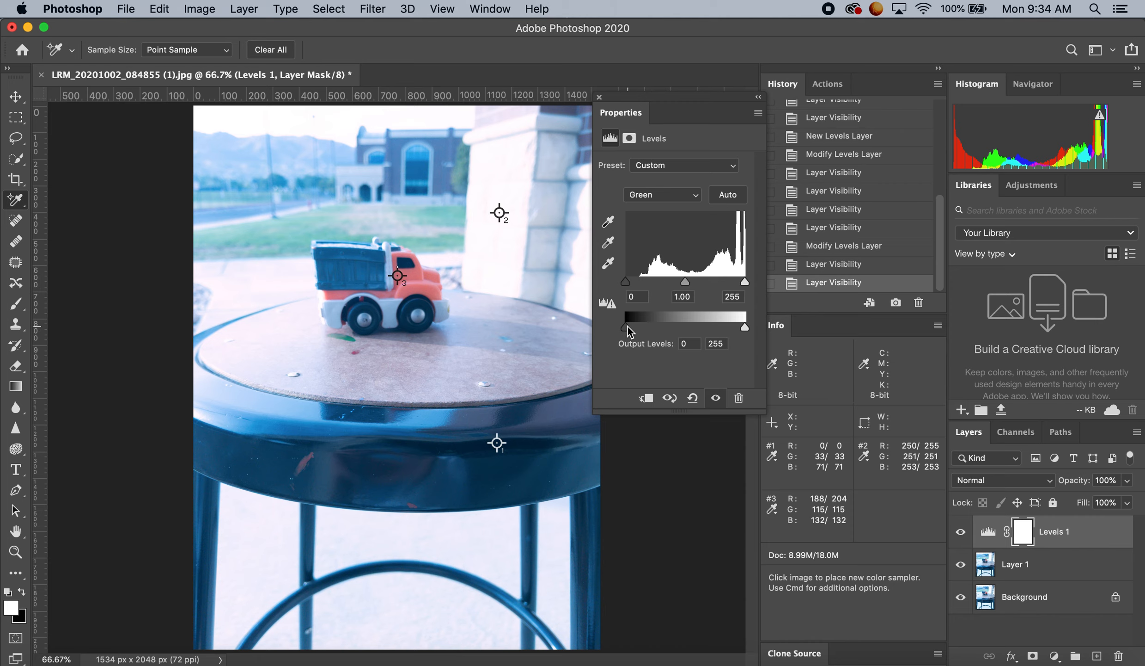
left_click_drag(623, 326, 627, 326)
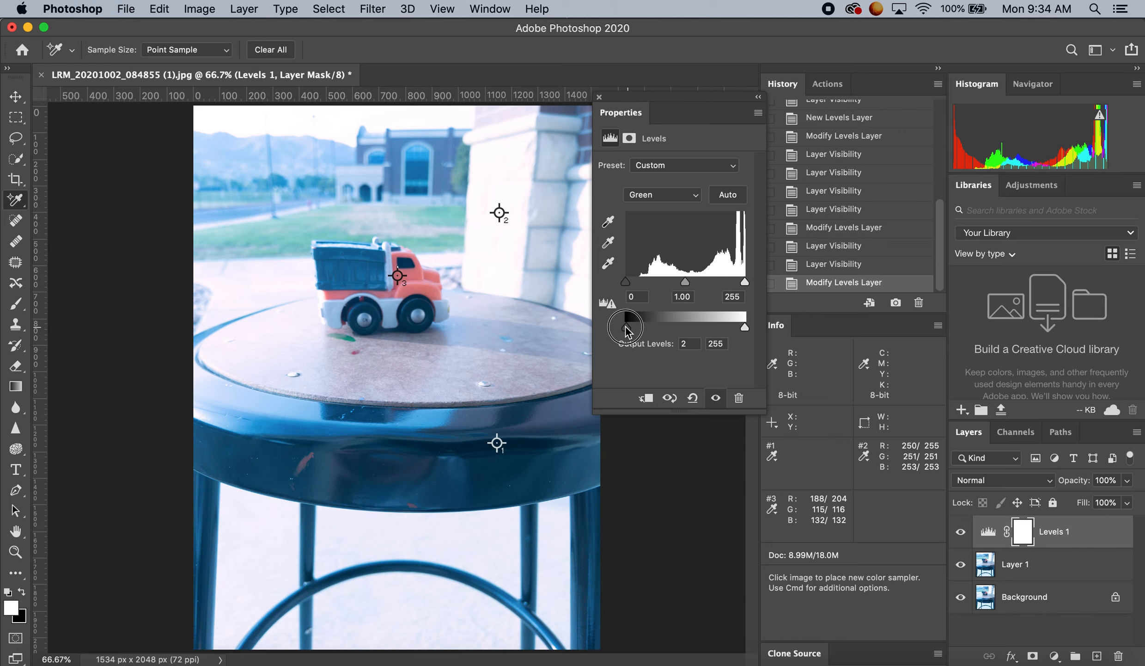
left_click_drag(624, 327, 628, 283)
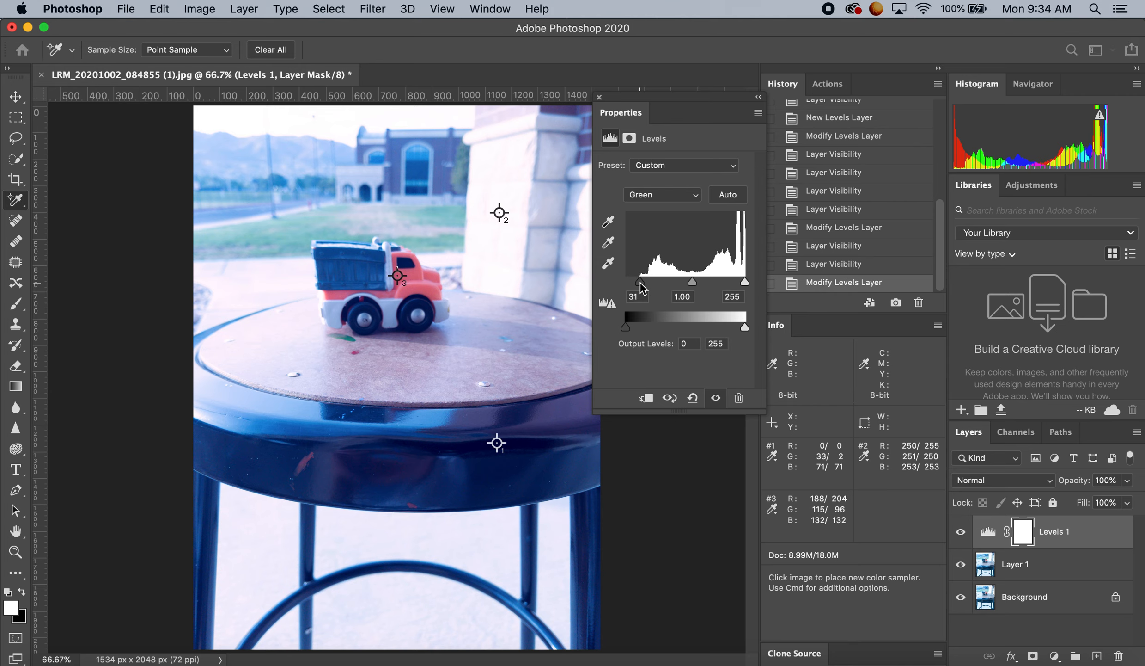
left_click_drag(745, 281, 745, 284)
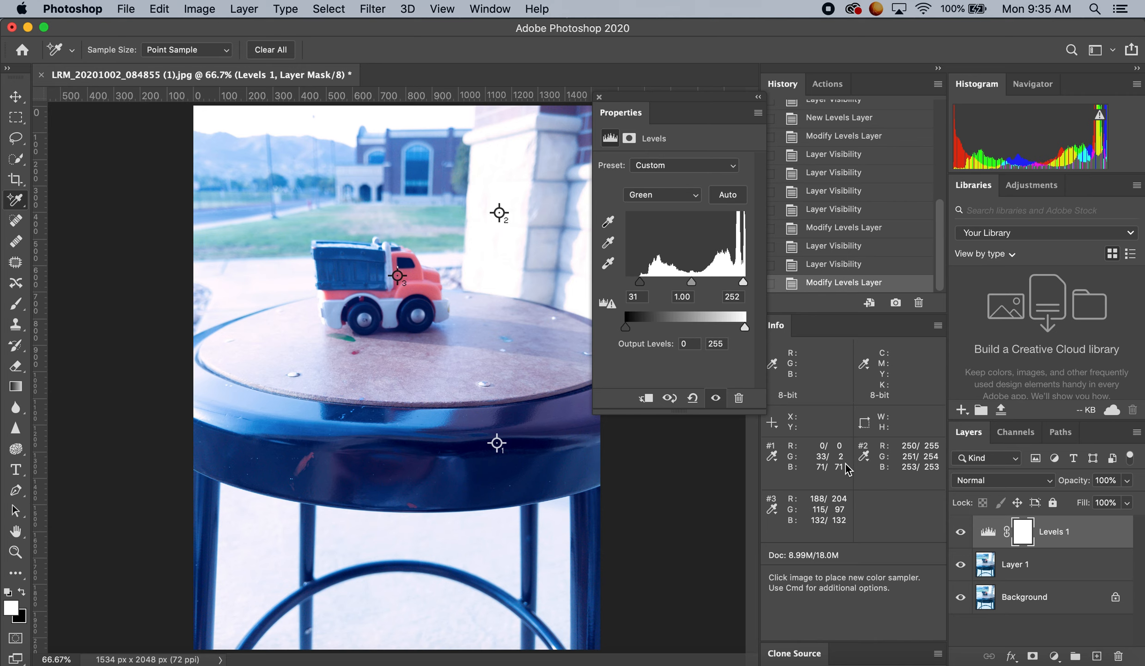
Step: Switch to the Blue channel and set its input levels to 71 shadows and 253 highlights
left_click(661, 194)
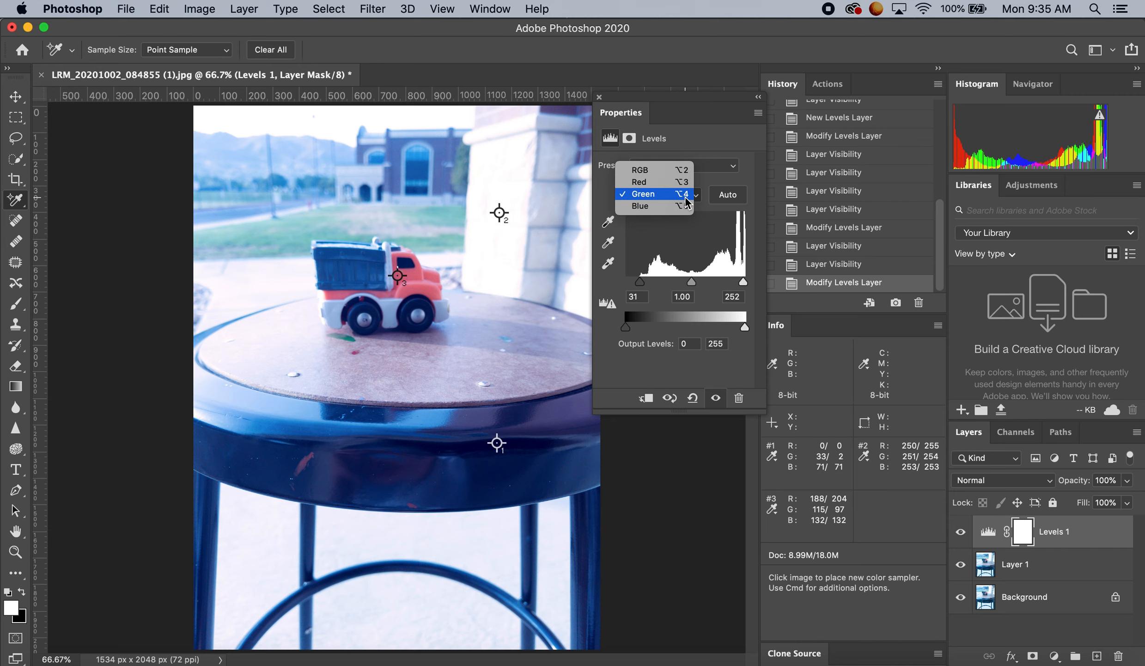
left_click(640, 205)
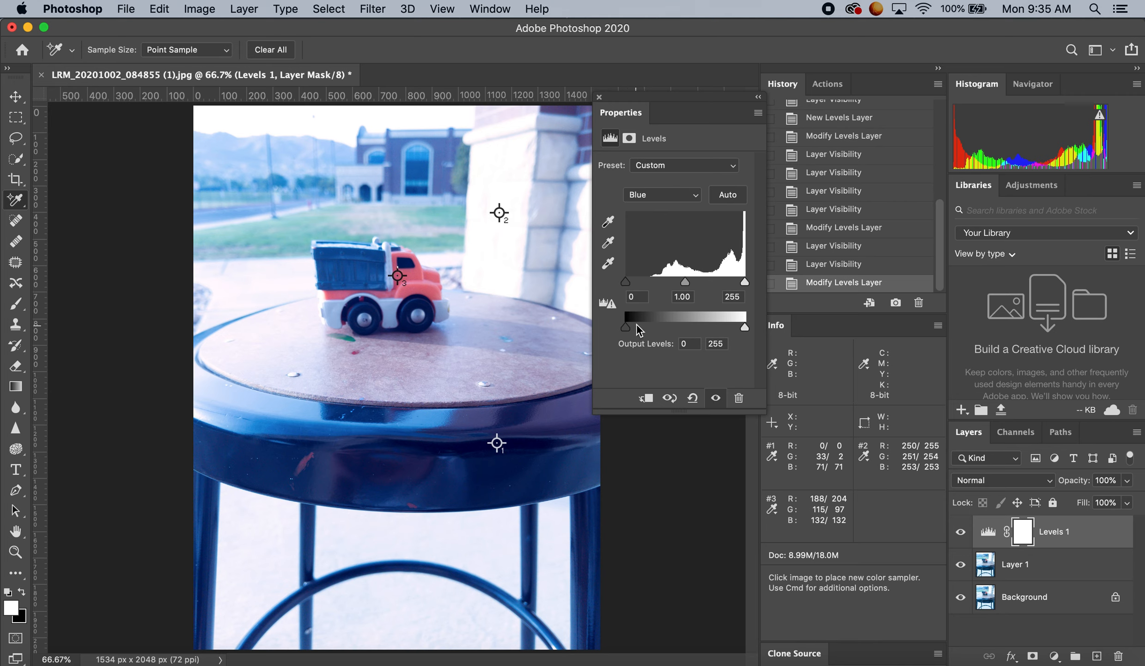
left_click_drag(626, 327, 628, 326)
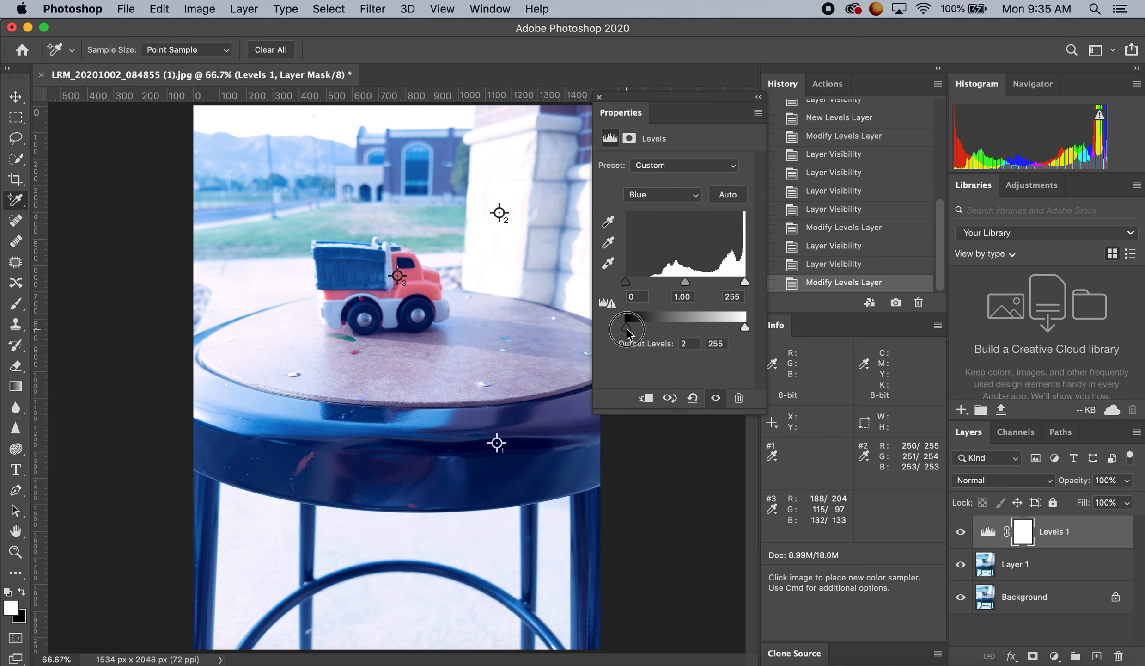
left_click_drag(629, 327, 614, 327)
type("71")
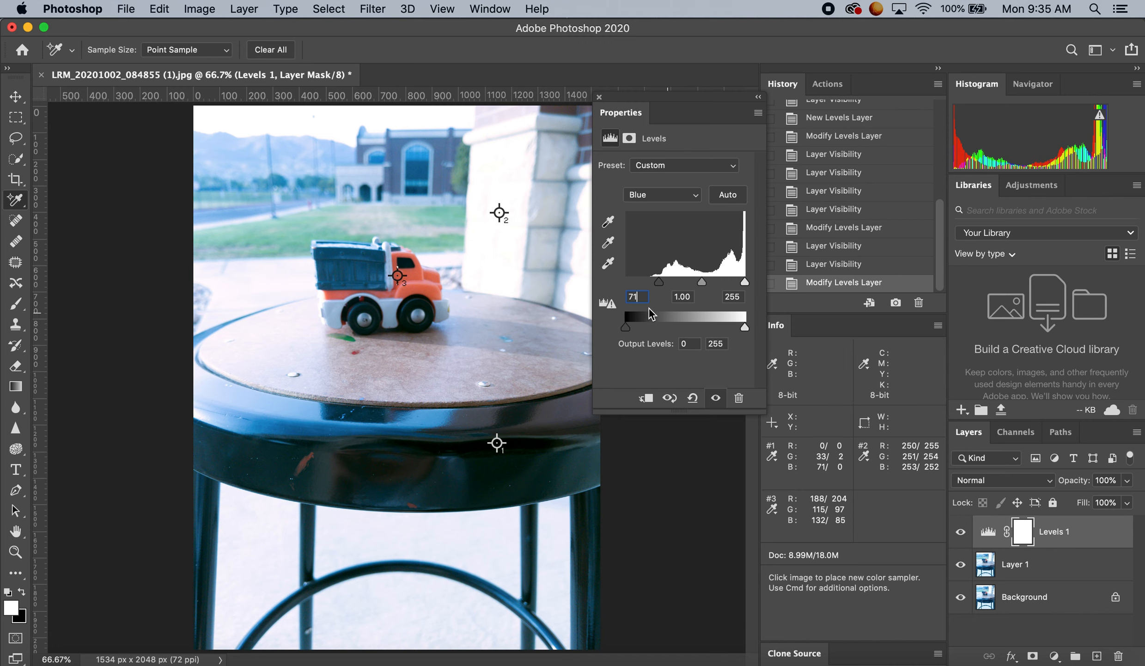
mouse_move(821, 479)
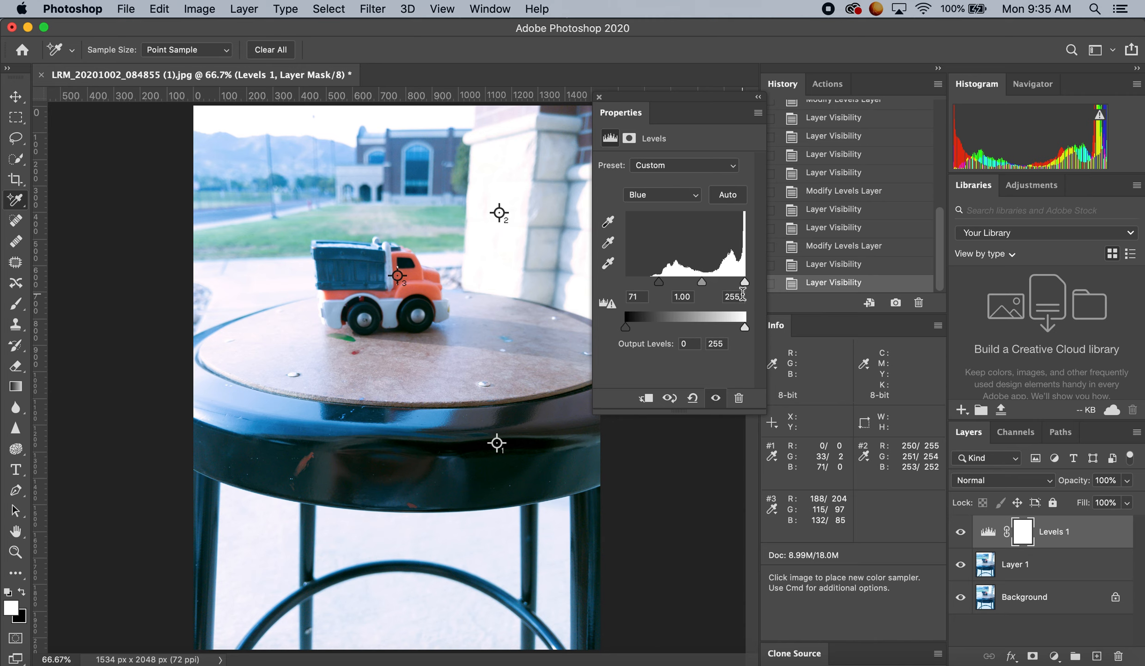
left_click(734, 297)
type("253")
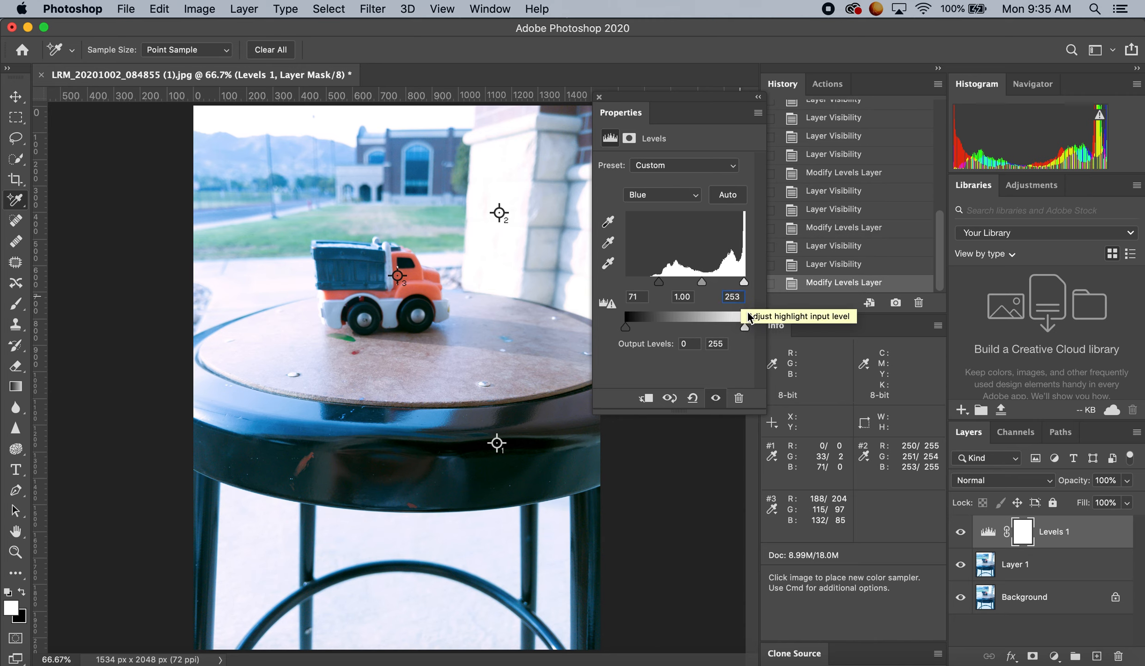
mouse_move(891, 535)
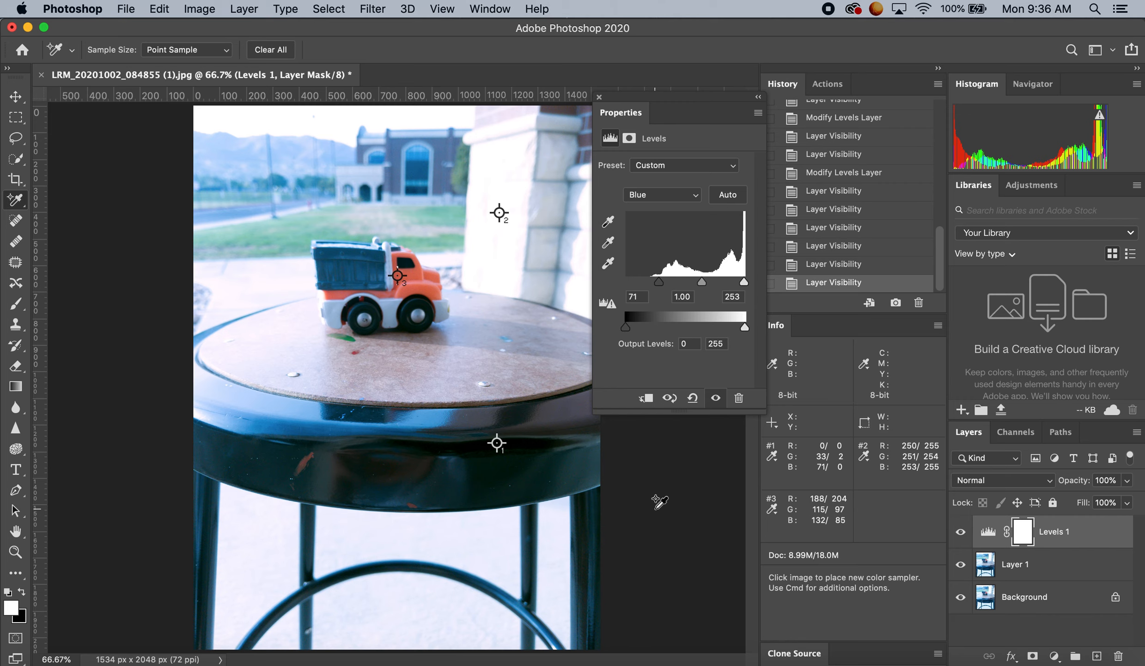
mouse_move(693, 527)
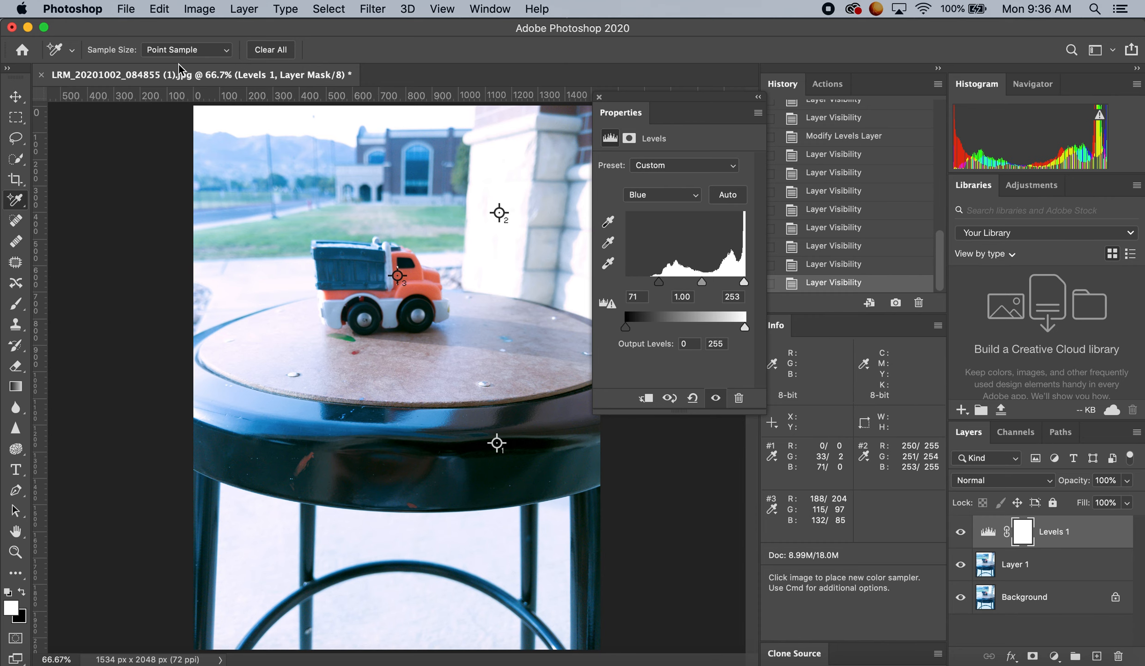
Step: Save a JPEG copy named 'truck edit #2.jpg' in Downloads at maximum quality 12
left_click(125, 8)
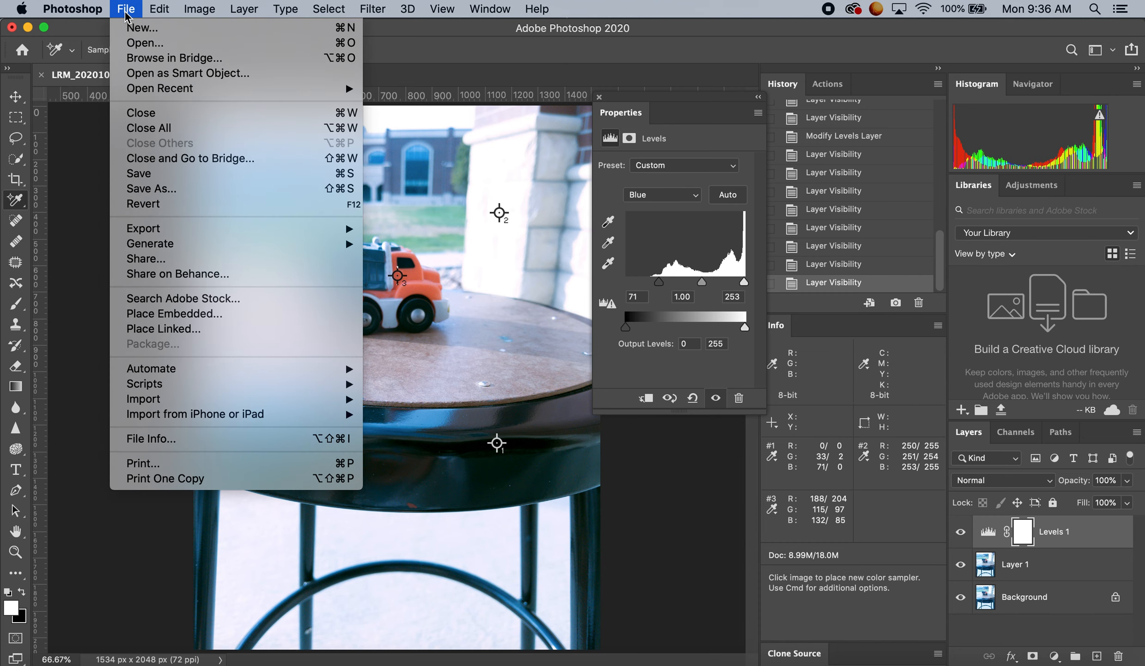
mouse_move(178, 273)
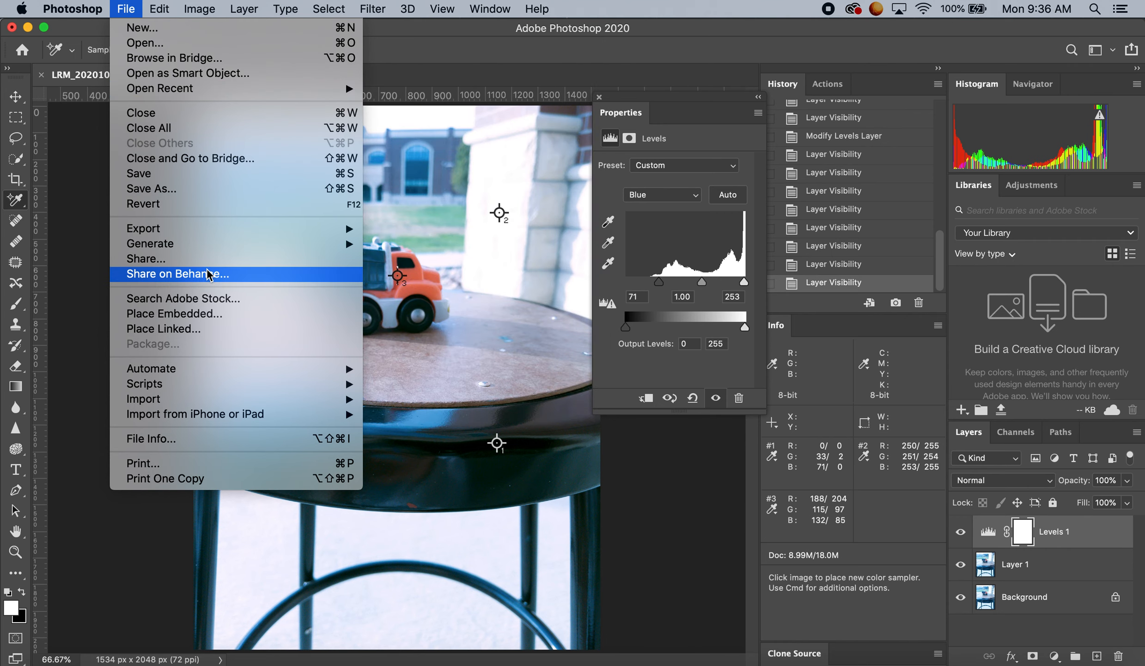
mouse_move(215, 152)
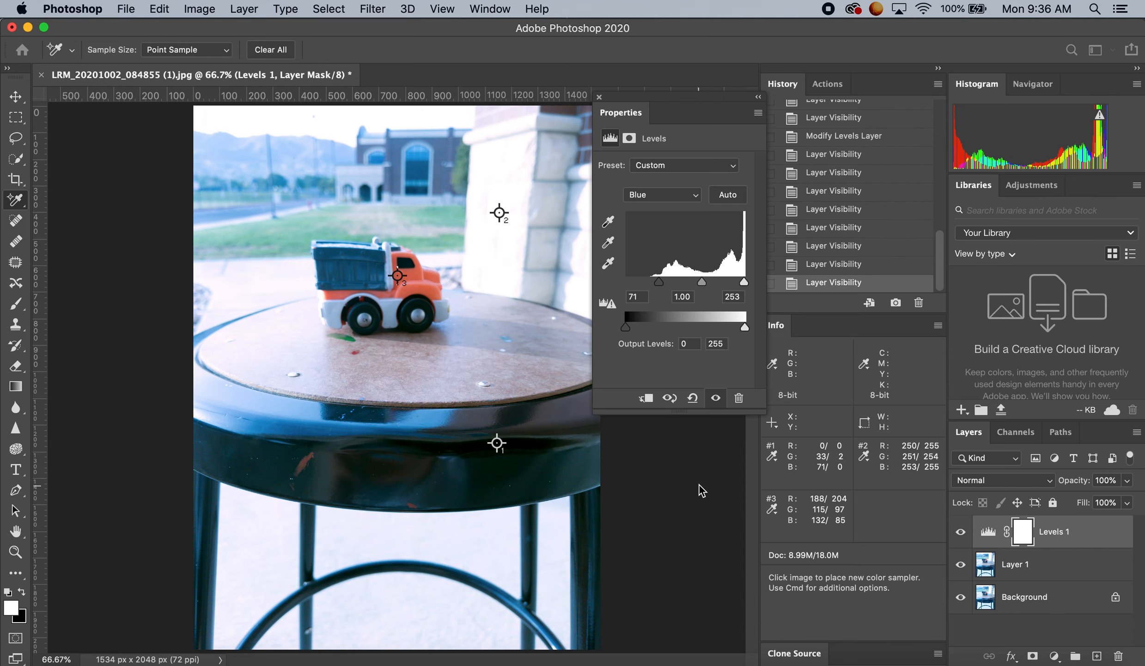
key("cmd+shift+s")
type("truck edit #2.jpg")
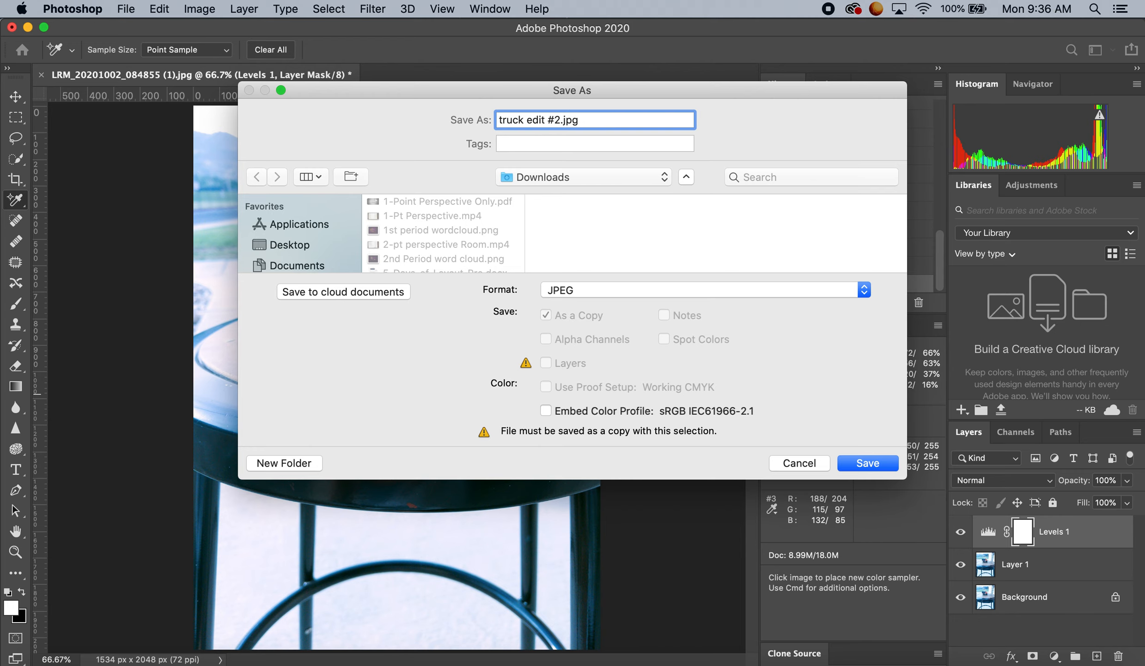
left_click(868, 463)
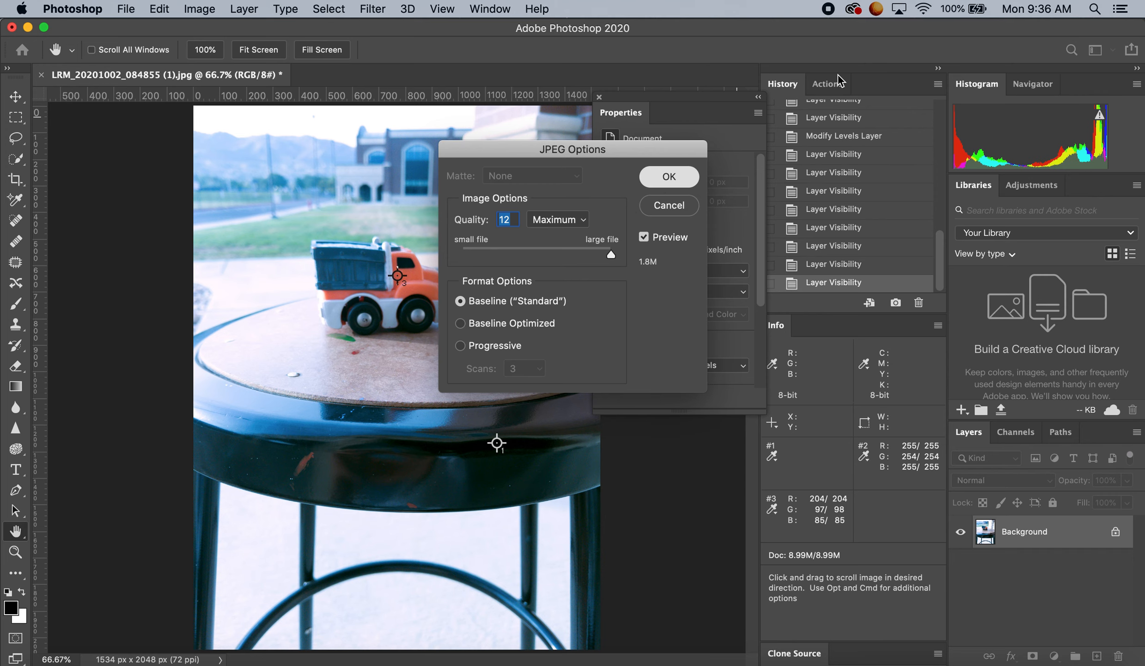
left_click(667, 176)
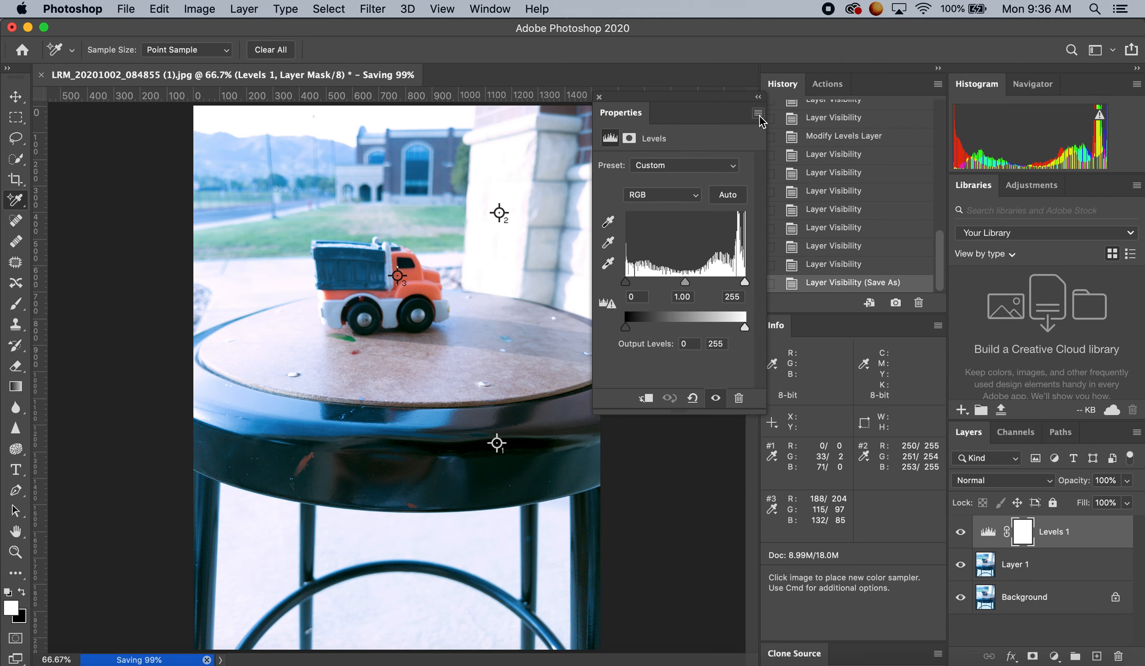